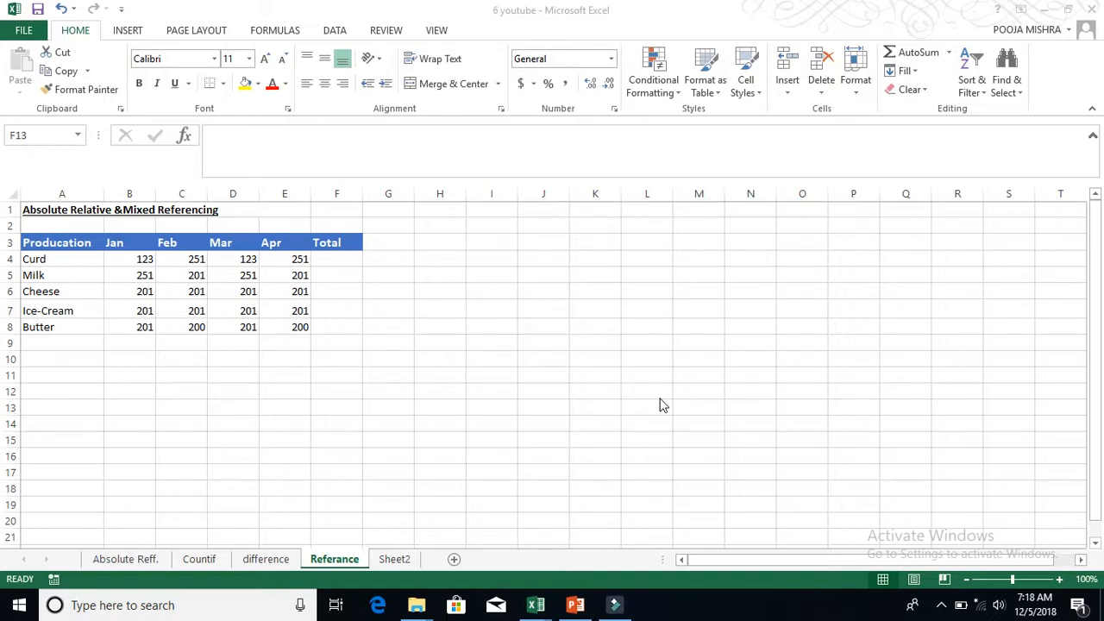
pyautogui.moveTo(333, 265)
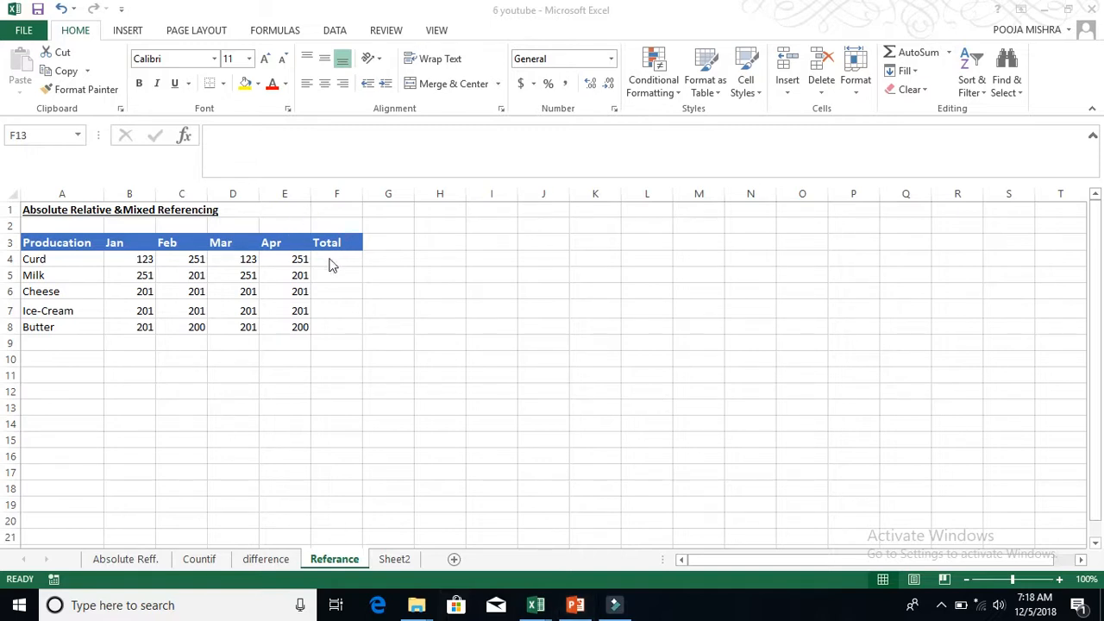
# Step: Enter =SUM(B4:E4) in F4 for Curd (748) and fill it down to Butter
pyautogui.click(336, 259)
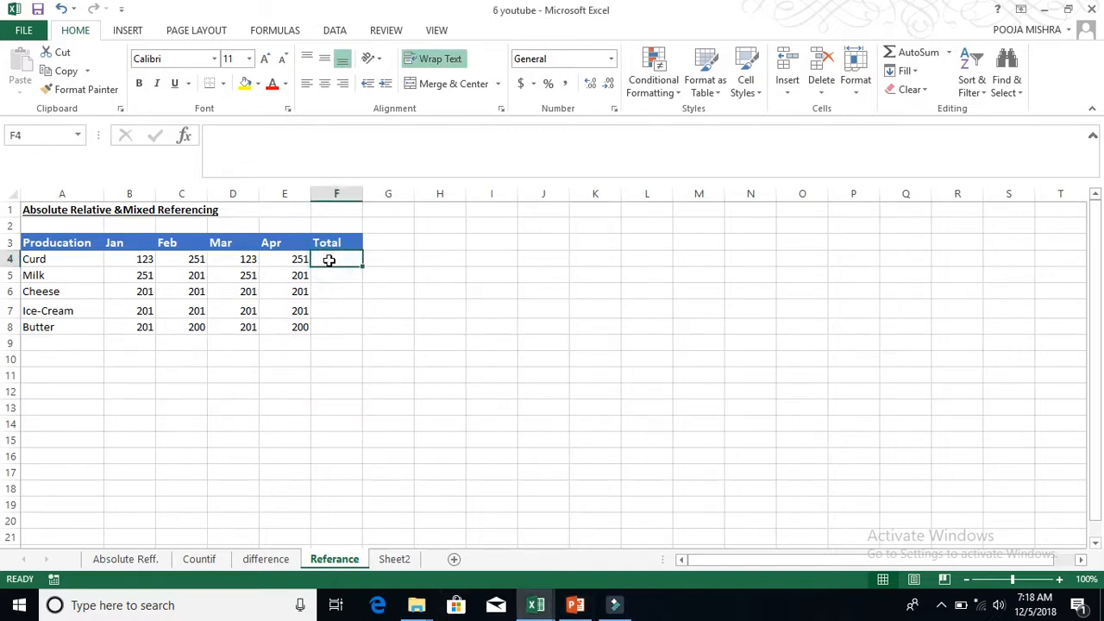
pyautogui.write('=SUM(B4:E4)')
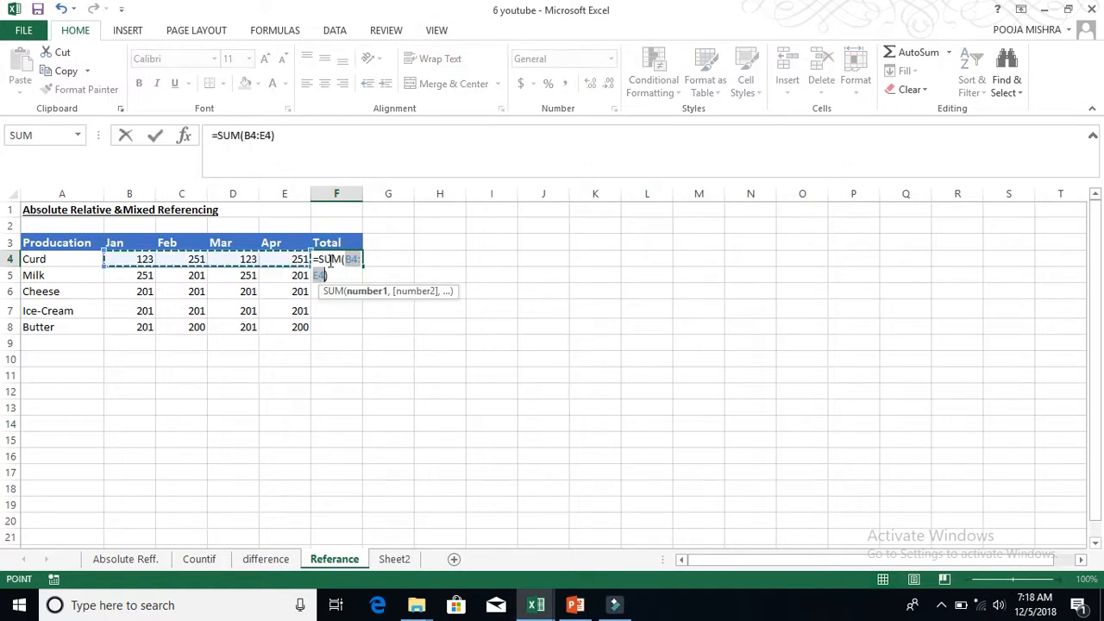
pyautogui.press('Return')
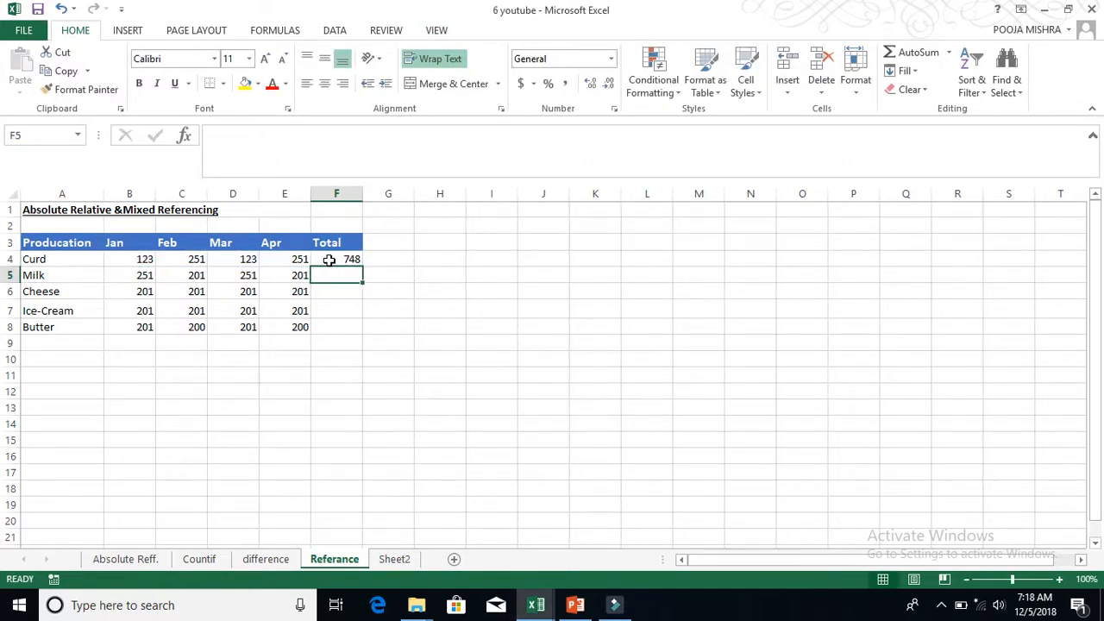
pyautogui.click(336, 259)
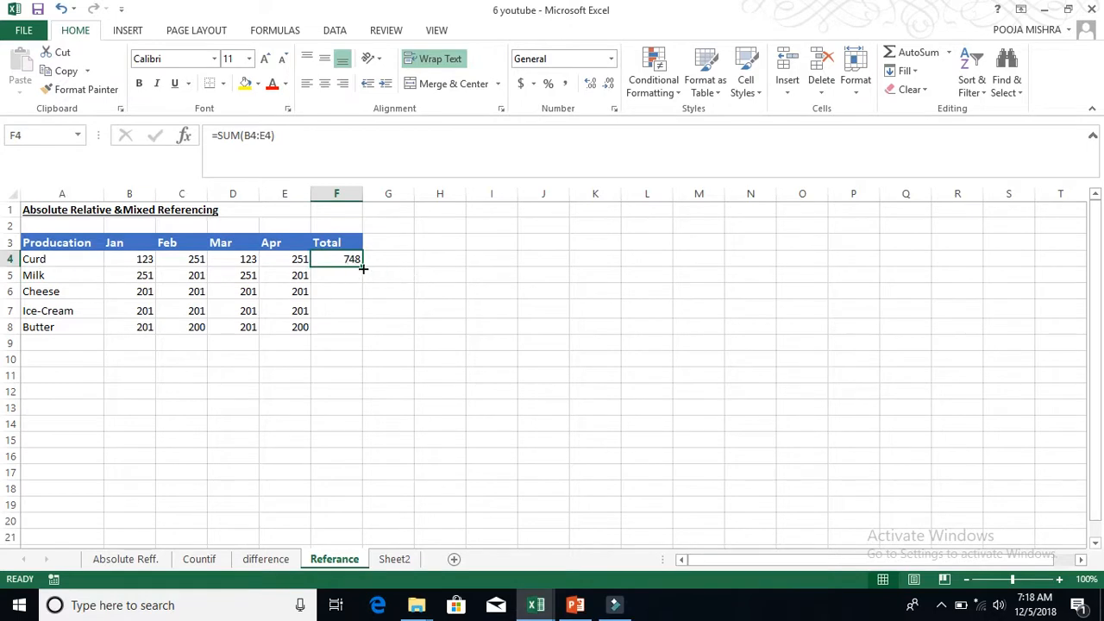
pyautogui.moveTo(362, 269); pyautogui.dragTo(336, 326)
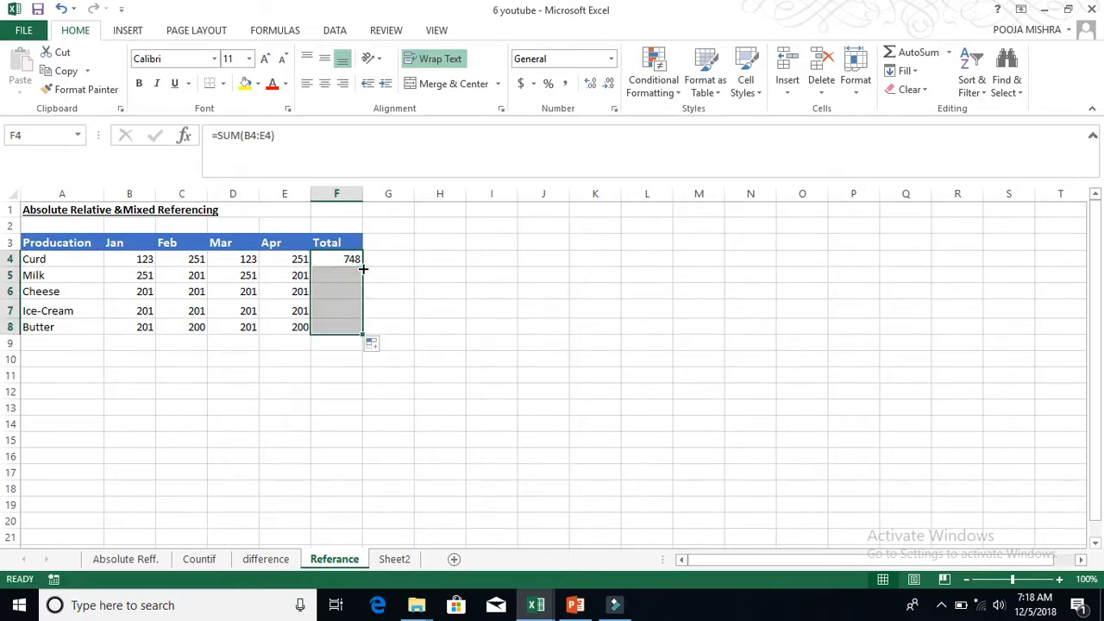
pyautogui.moveTo(351, 259); pyautogui.dragTo(352, 327)
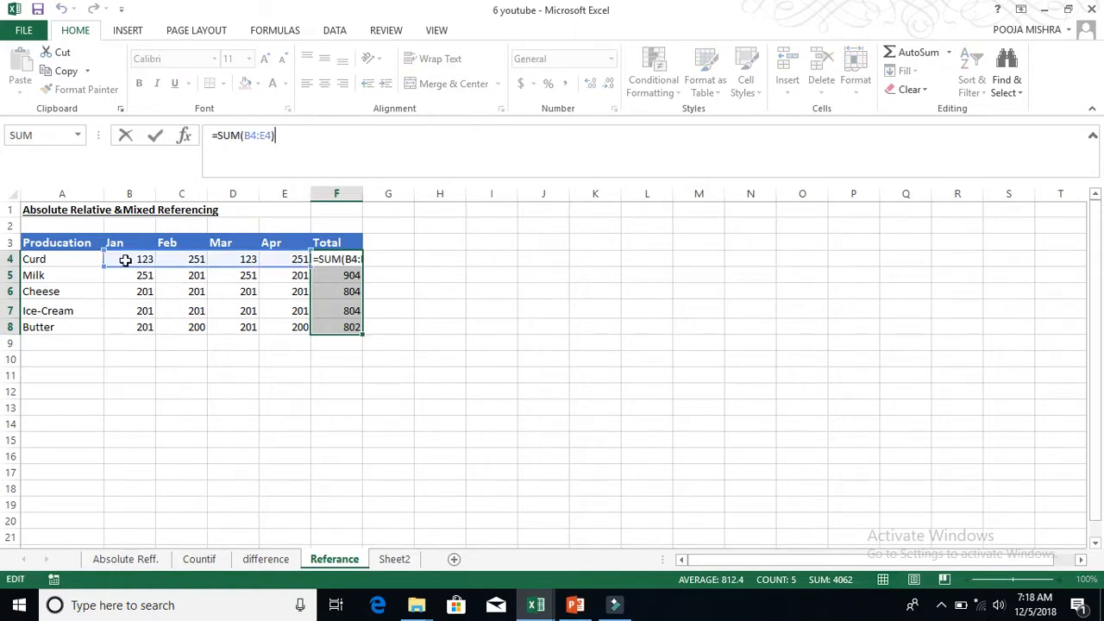
pyautogui.moveTo(211, 263)
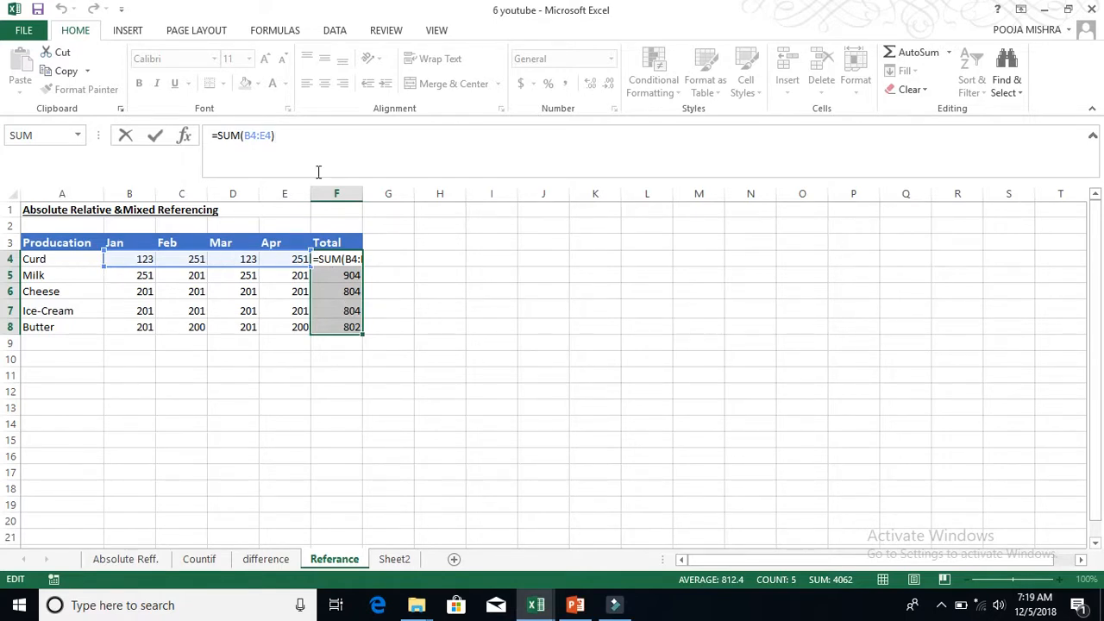
pyautogui.press('Return')
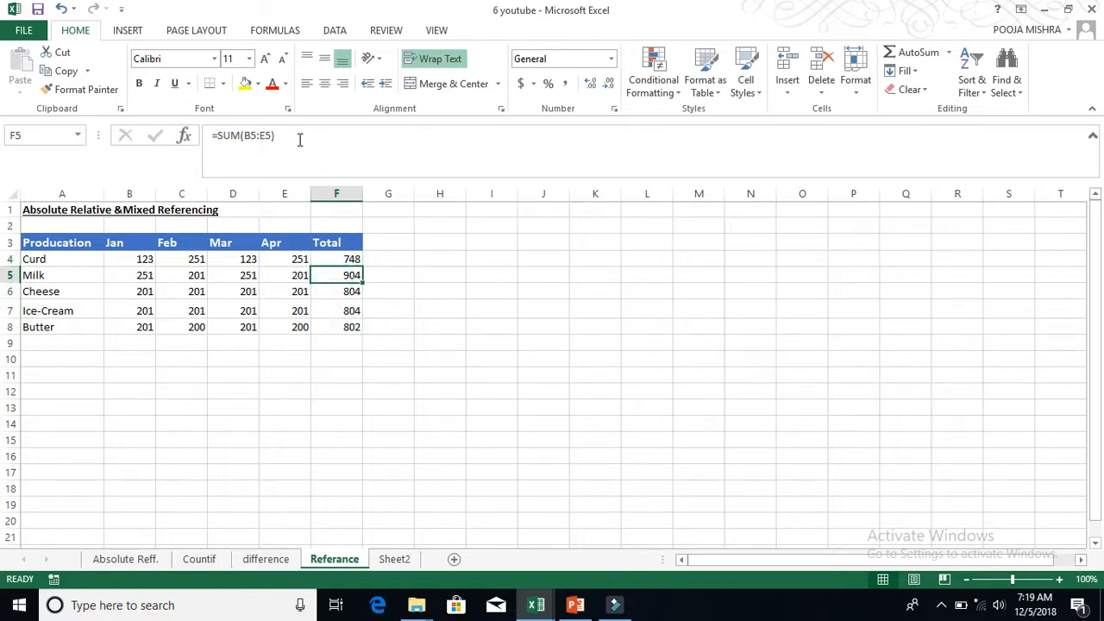
pyautogui.click(337, 290)
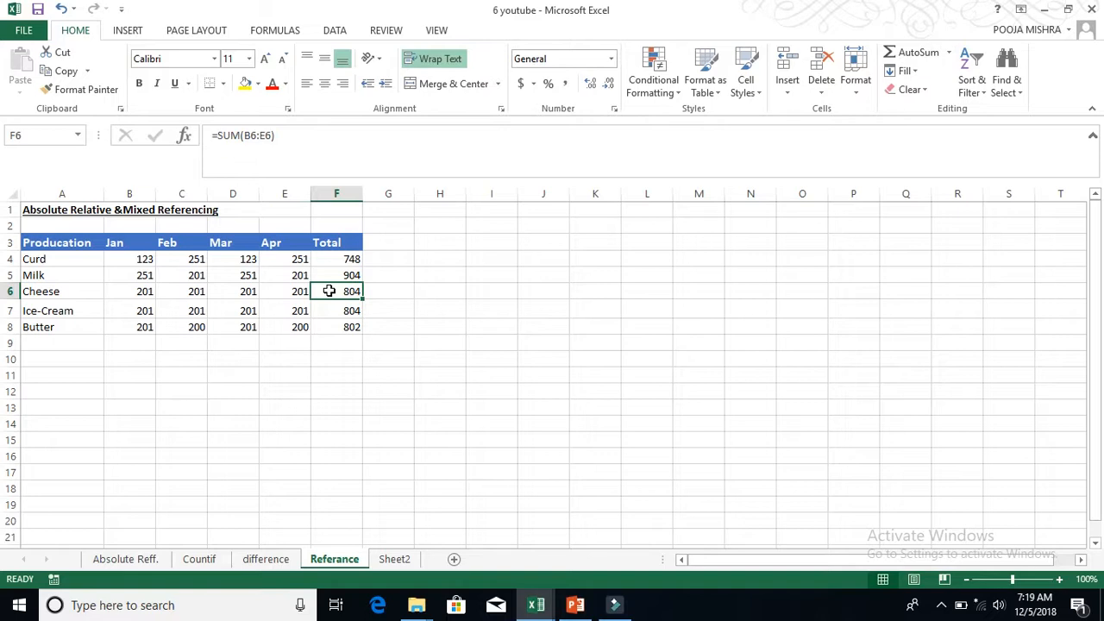
pyautogui.click(336, 342)
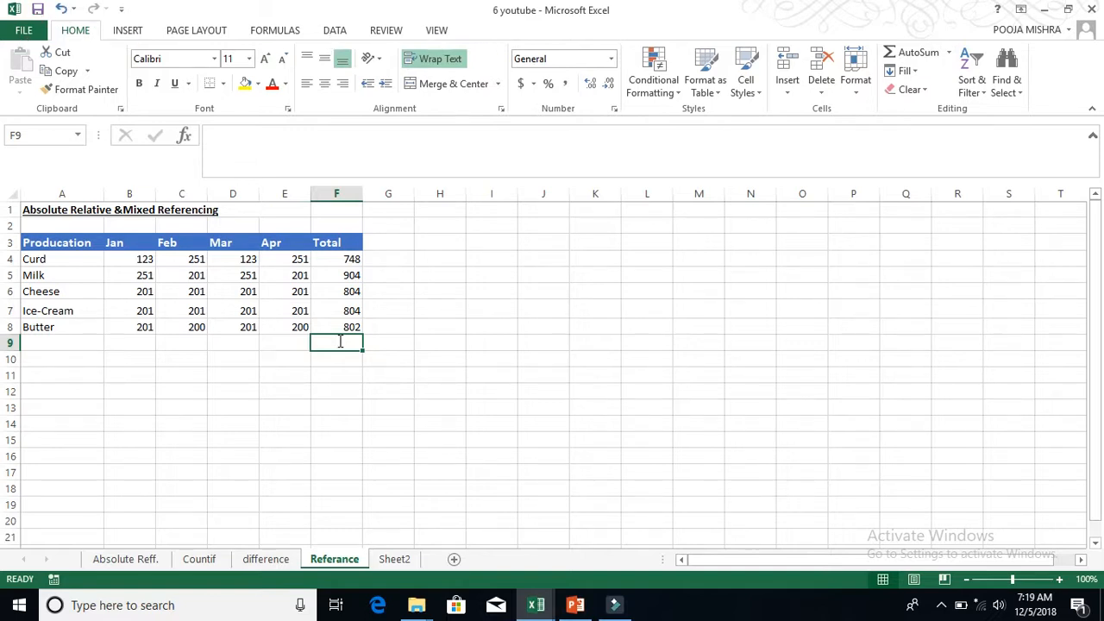
# Step: Confirm the 4062 grand total in F9 and start a formula in G4
pyautogui.press('Return')
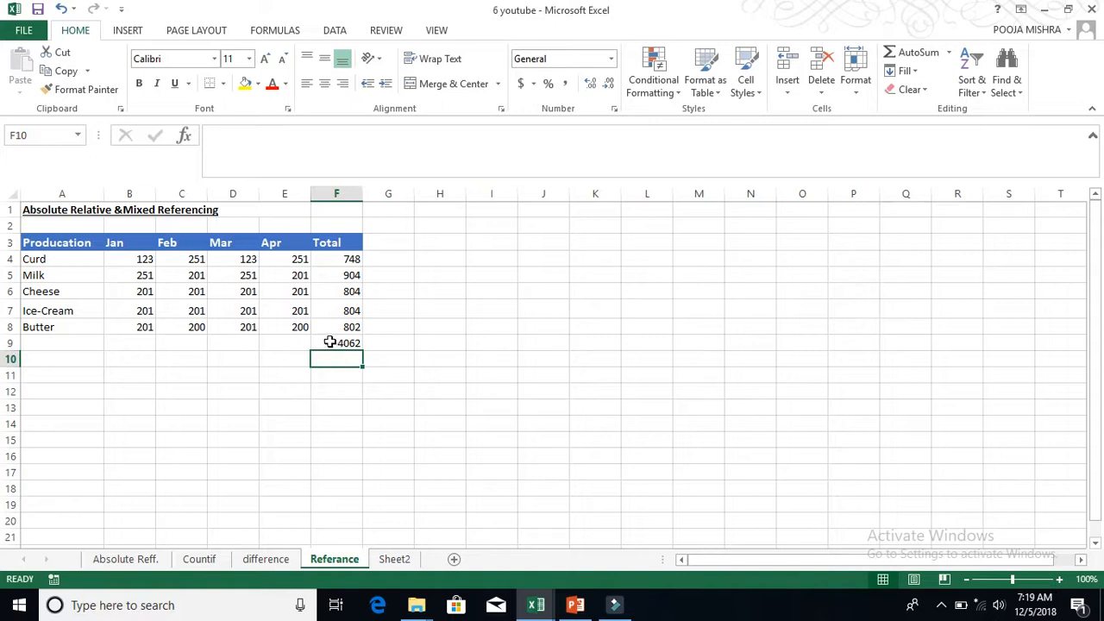
pyautogui.click(388, 259)
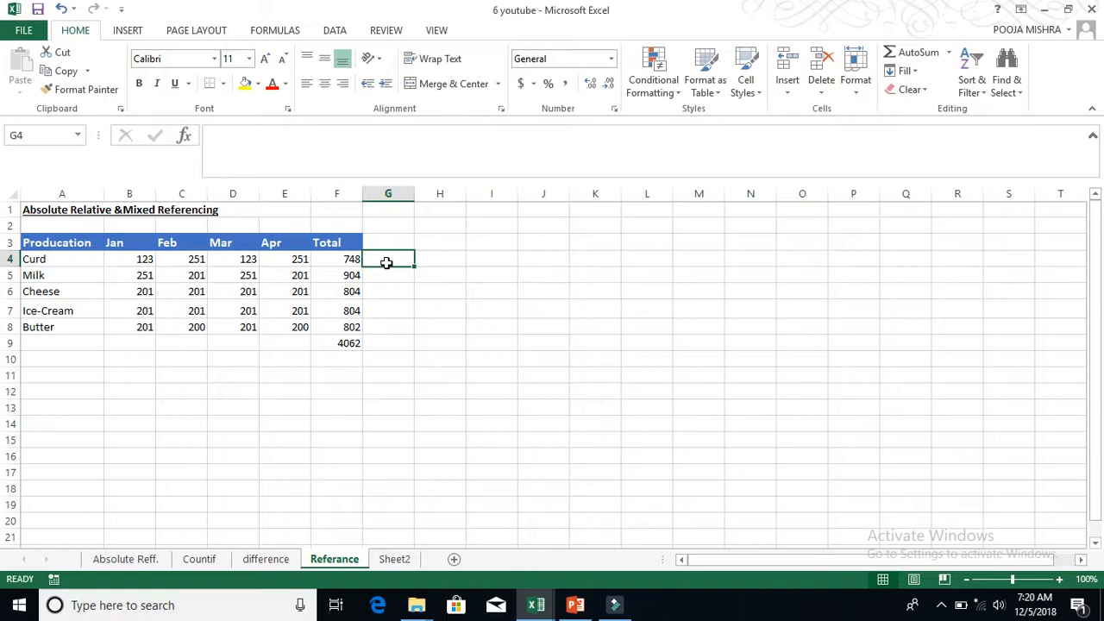
pyautogui.write('=')
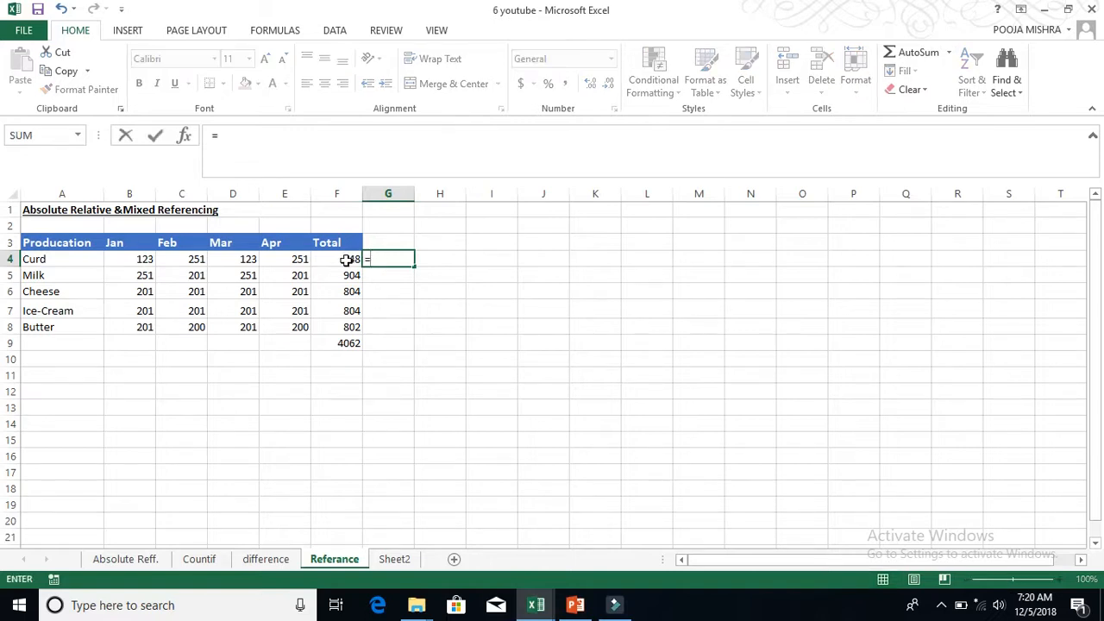
# Step: Enter =F4/F9 in G4 and format it as a percentage showing 18%
pyautogui.click(337, 258)
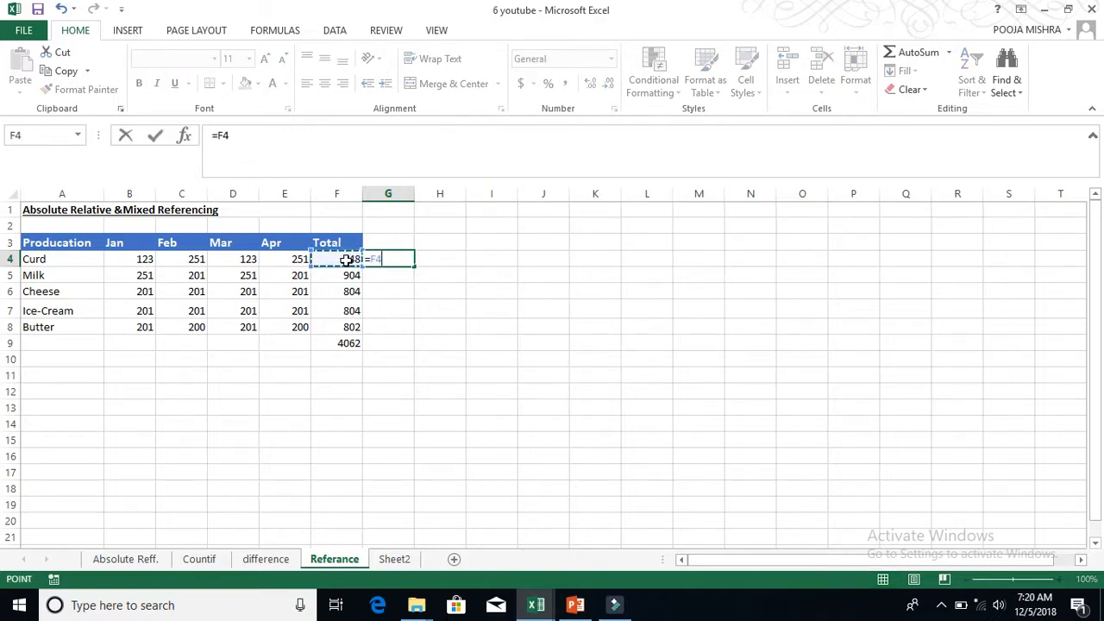
pyautogui.write('/')
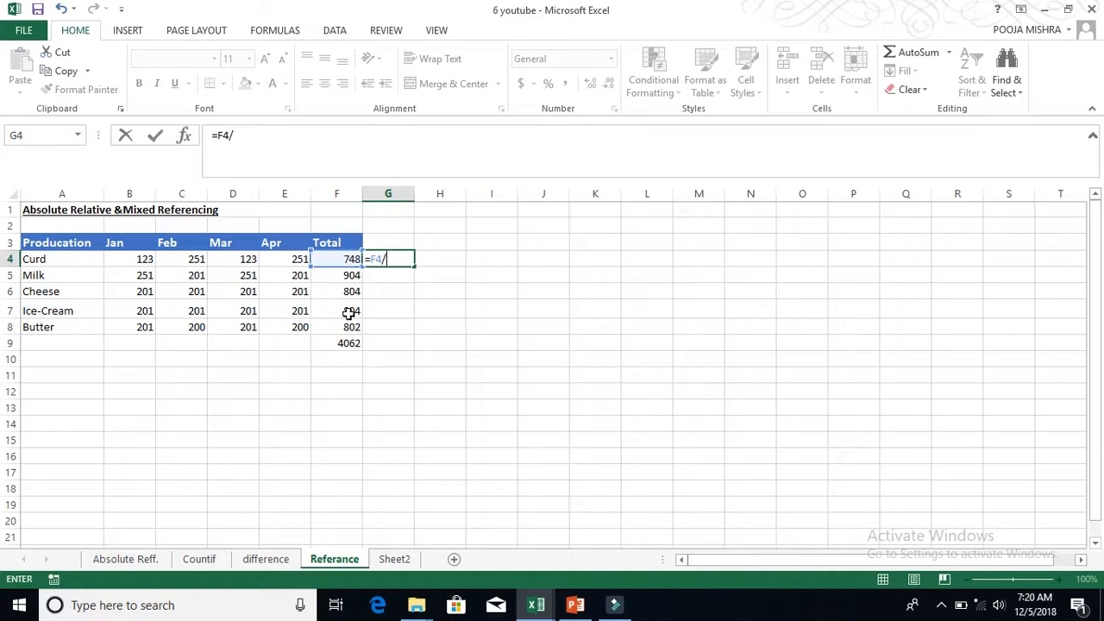
pyautogui.click(336, 342)
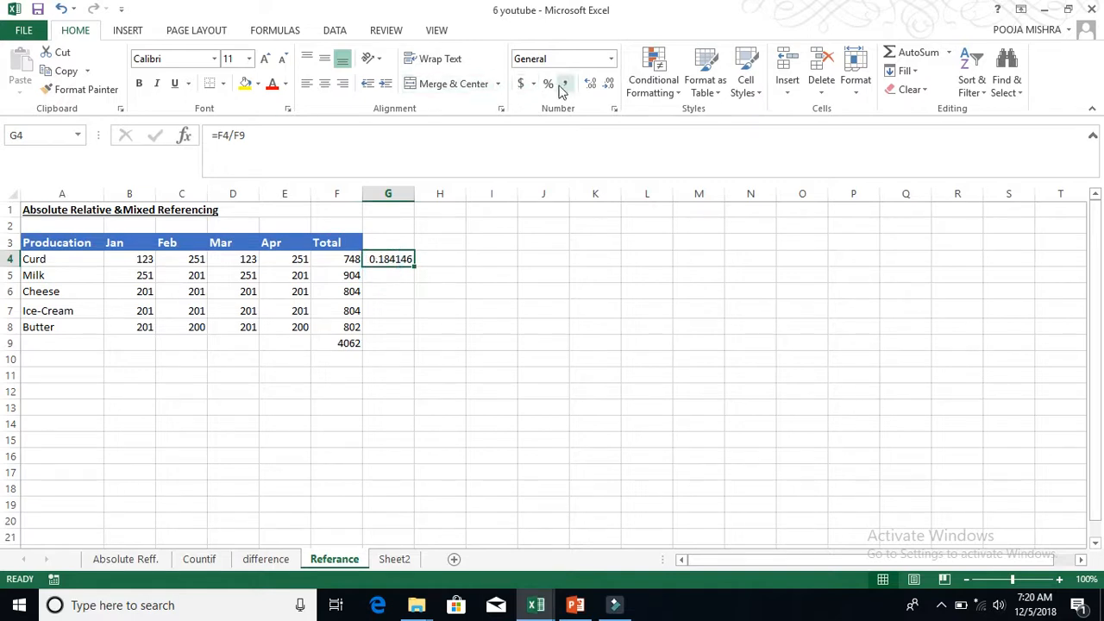
pyautogui.click(548, 84)
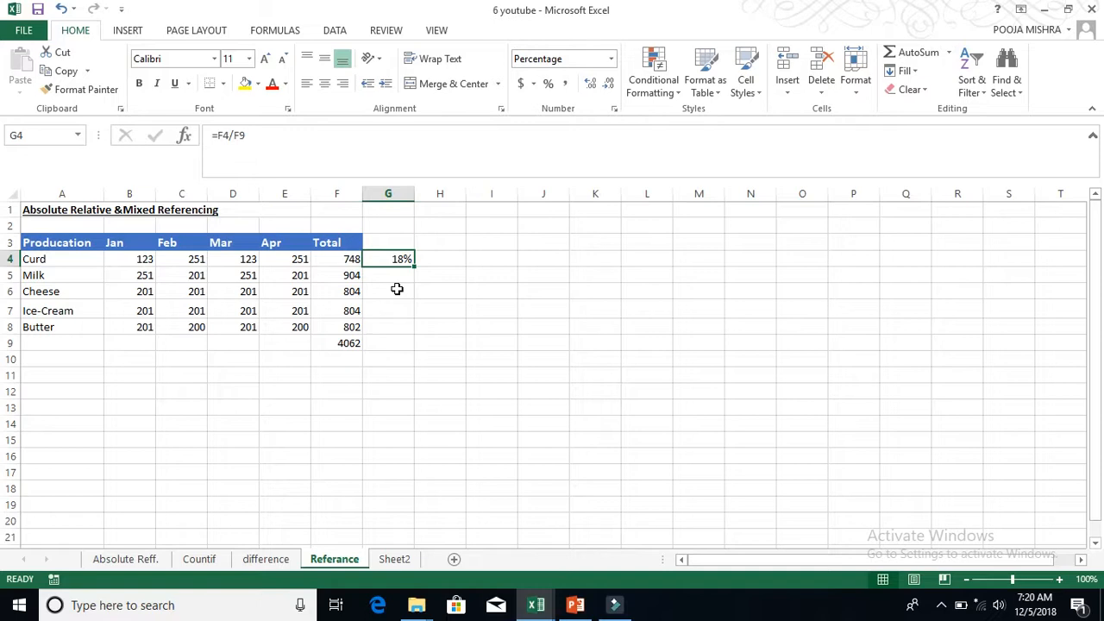
pyautogui.moveTo(419, 267)
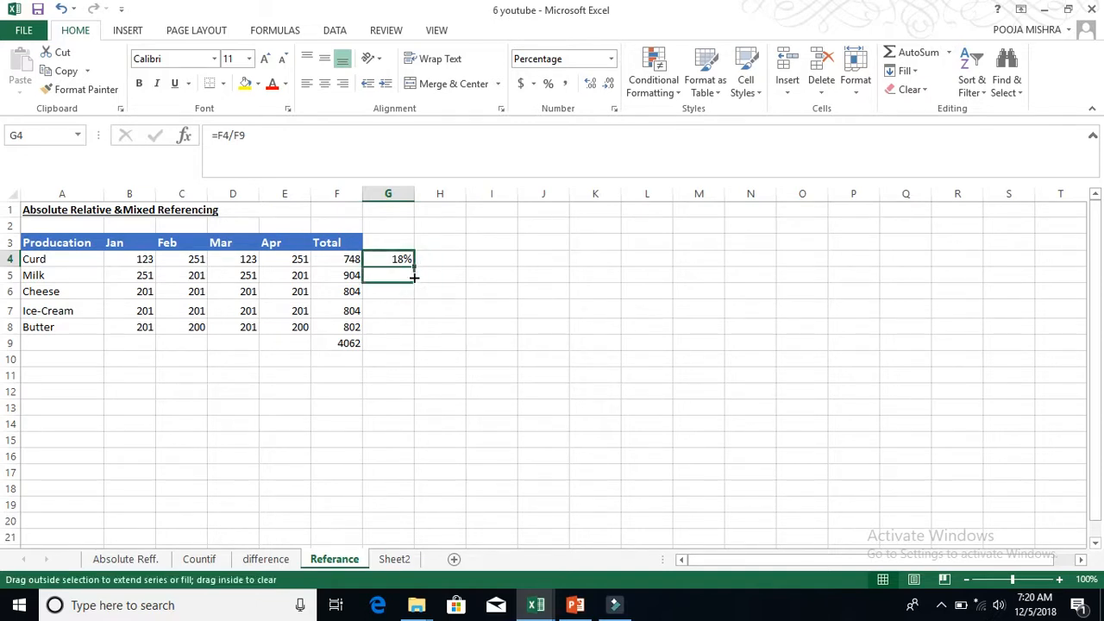
# Step: Copy Curd's share formula to Milk and inspect the copied formula's references
pyautogui.moveTo(388, 259); pyautogui.dragTo(388, 274)
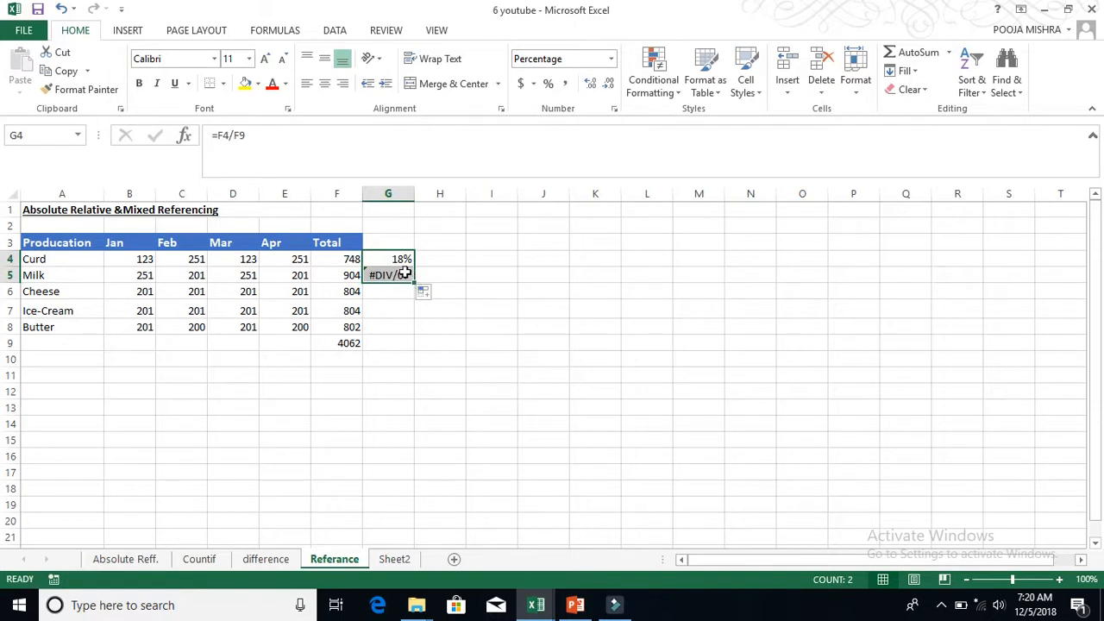
pyautogui.click(387, 275)
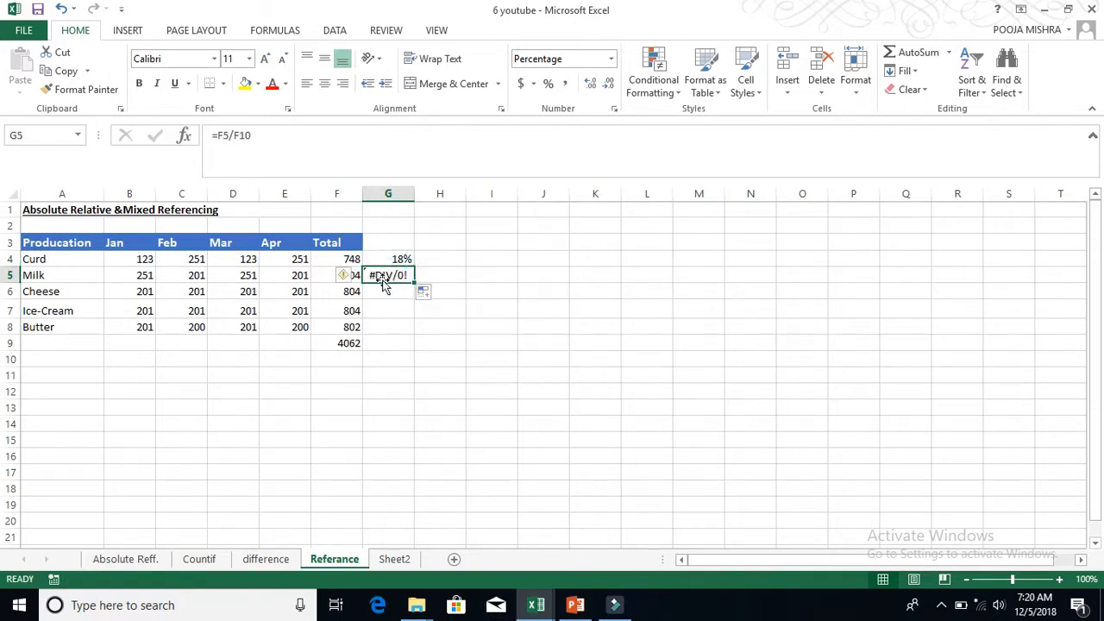
pyautogui.doubleClick(387, 275)
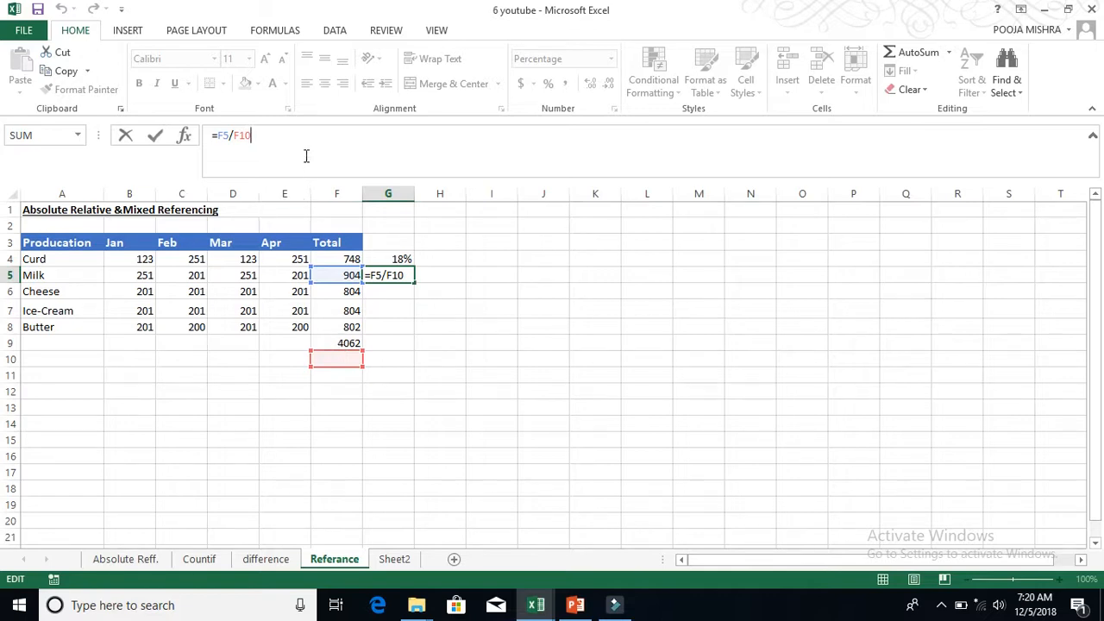
pyautogui.press('Return')
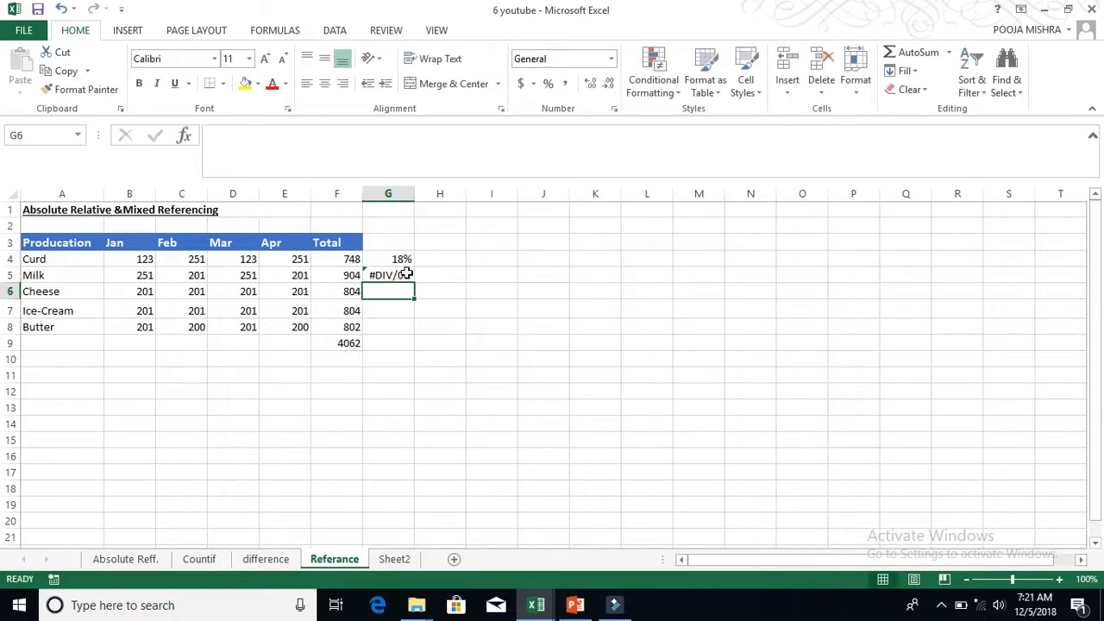
pyautogui.click(387, 259)
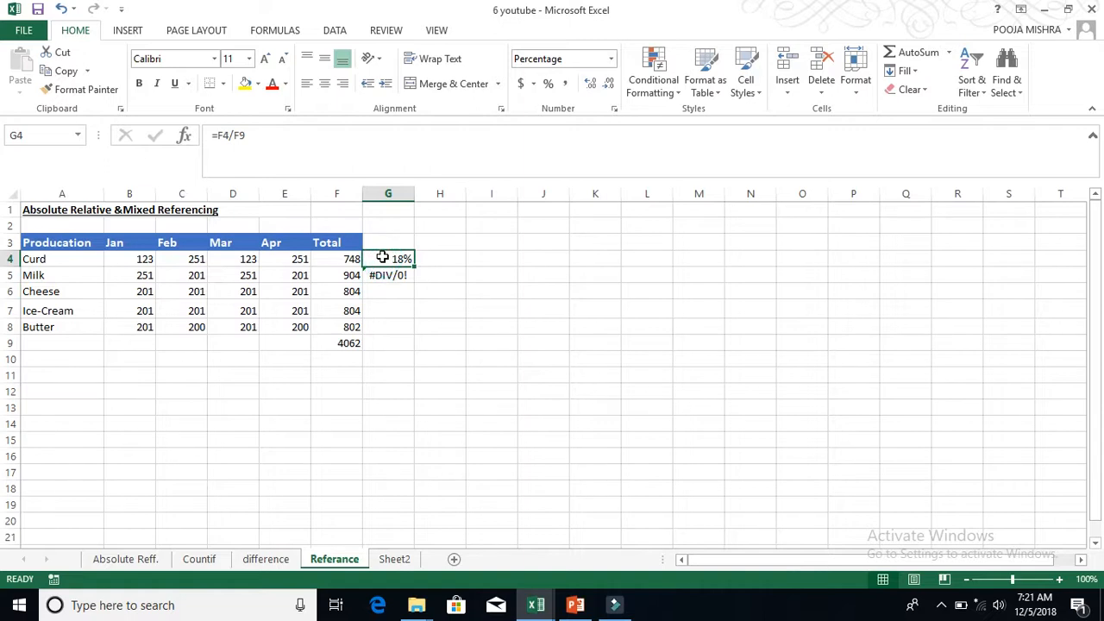
# Step: Make the grand total reference absolute ($F$9) and fill the share formula down to Butter
pyautogui.click(387, 274)
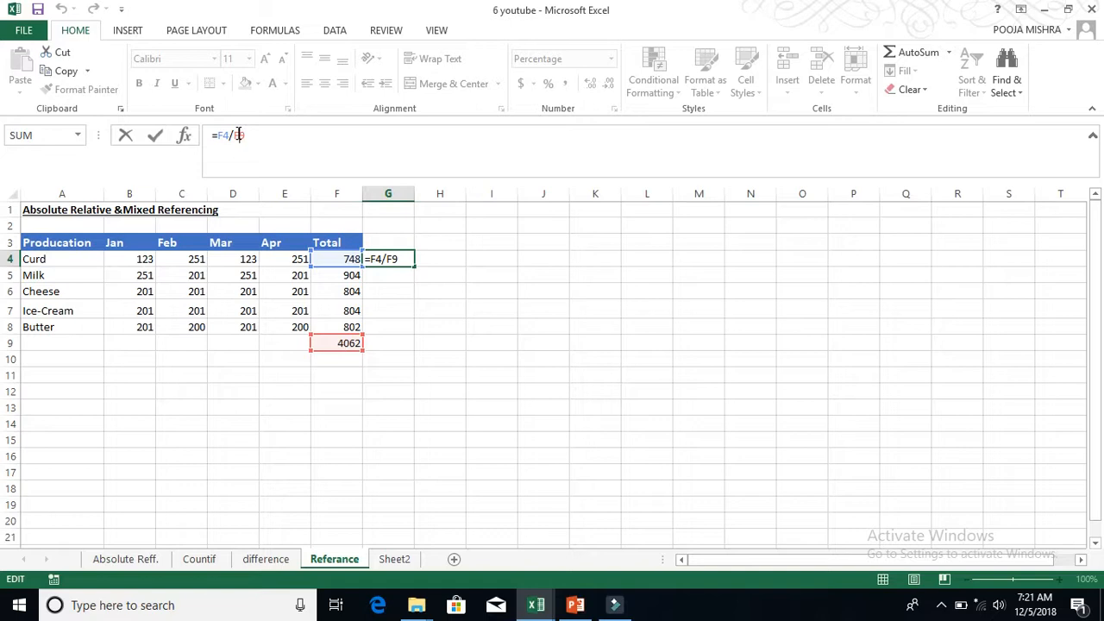
pyautogui.press('f4')
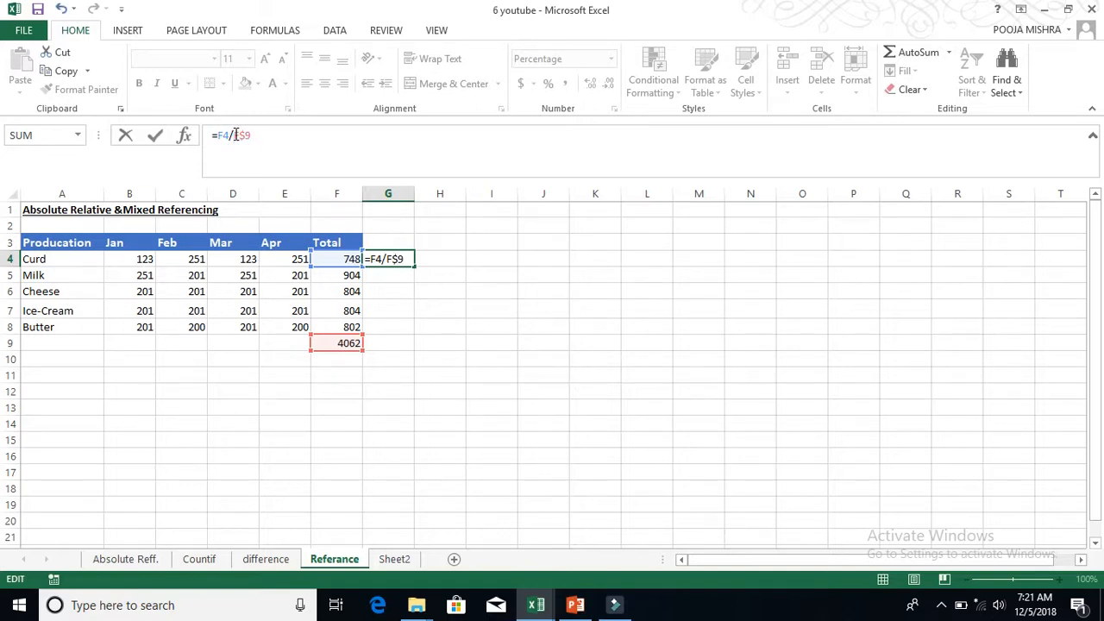
pyautogui.press('f4')
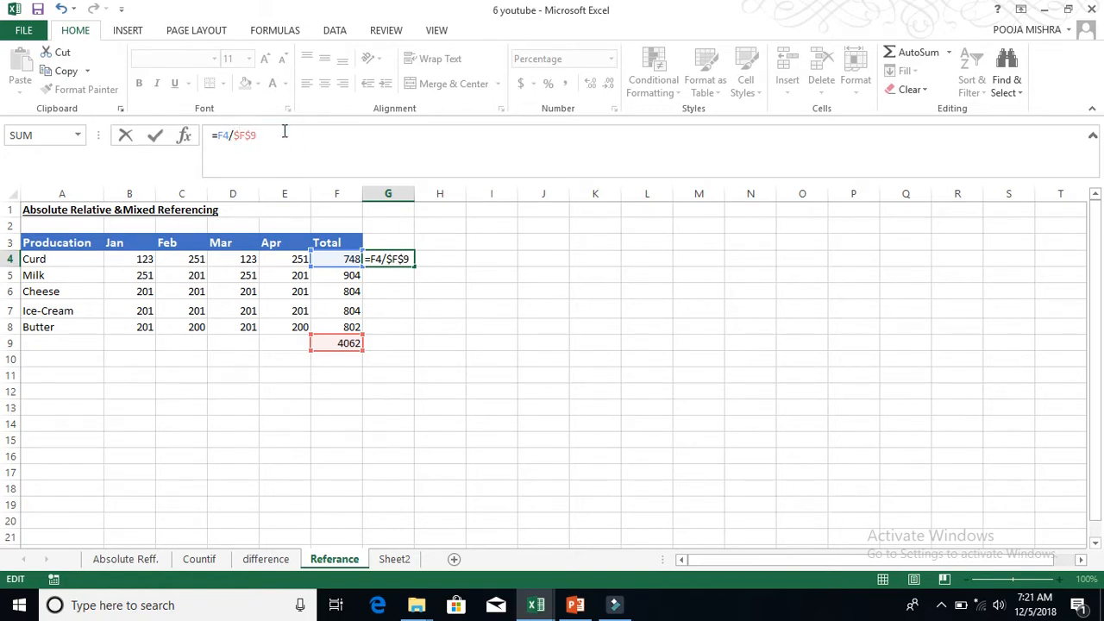
pyautogui.press('Return')
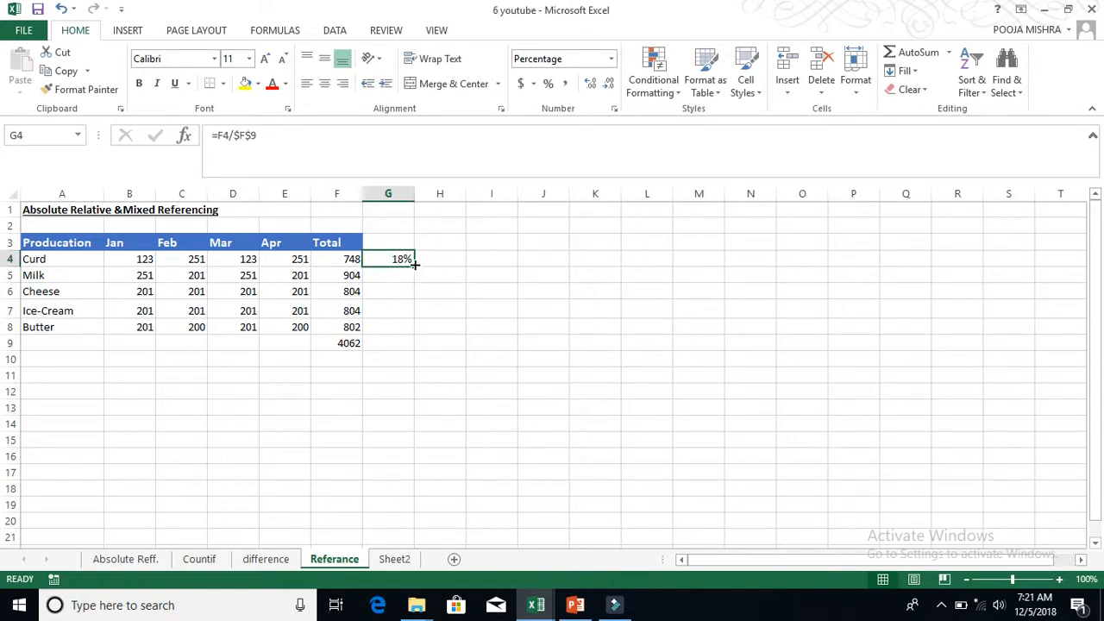
pyautogui.moveTo(414, 259); pyautogui.dragTo(392, 345)
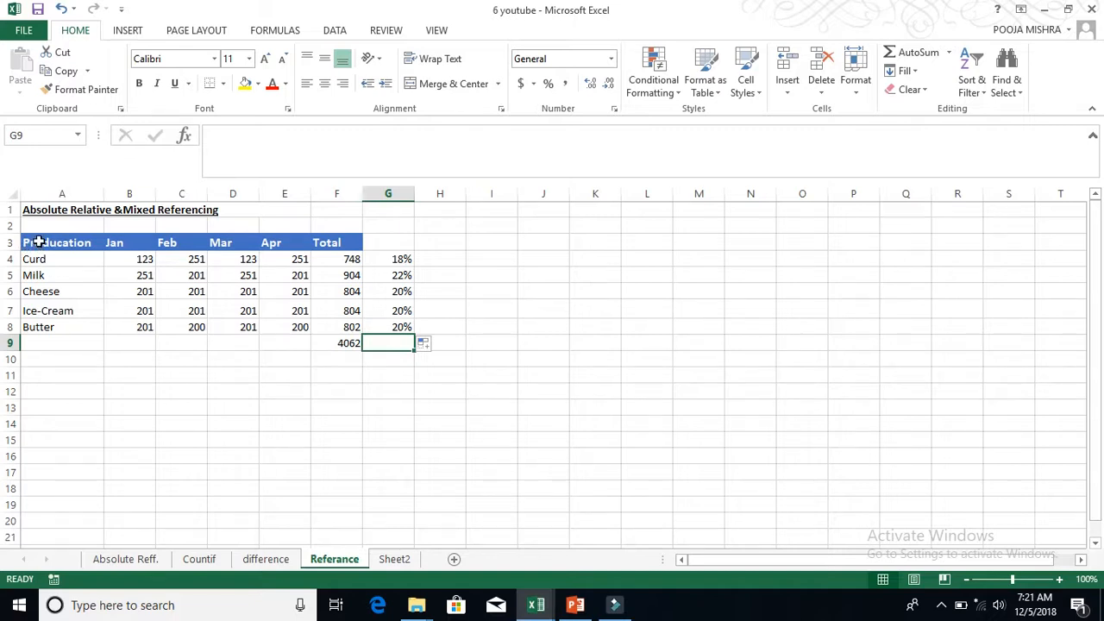
# Step: Select the product table A3:E8 without the totals
pyautogui.moveTo(34, 242); pyautogui.dragTo(250, 326)
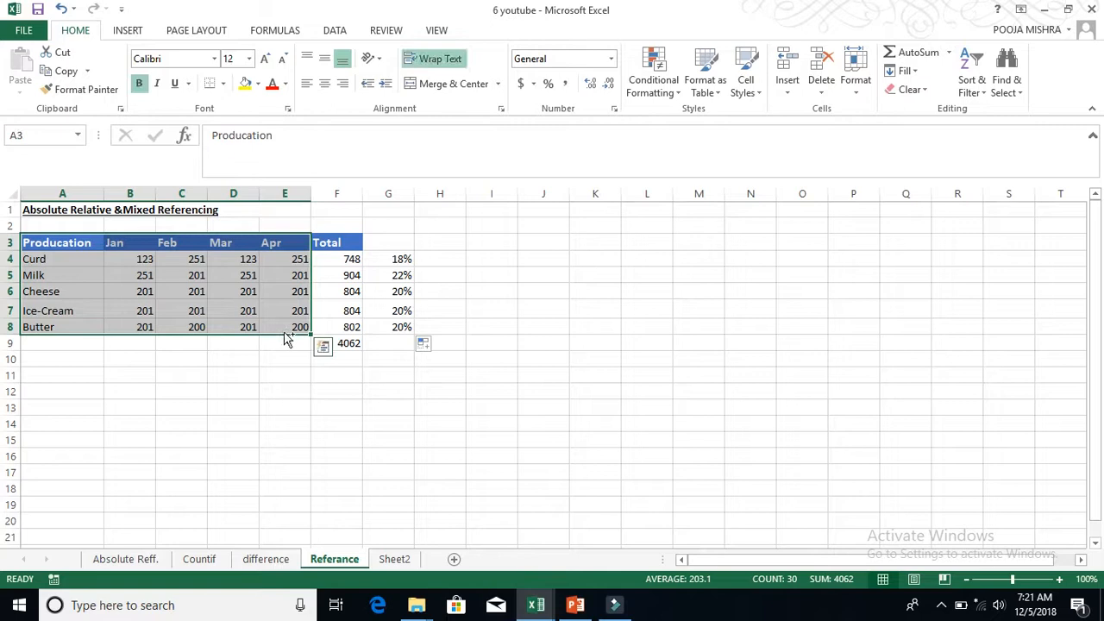
# Step: Paste the table copy at J3, widen column J, and clear the numbers in K4:N8
pyautogui.click(543, 242)
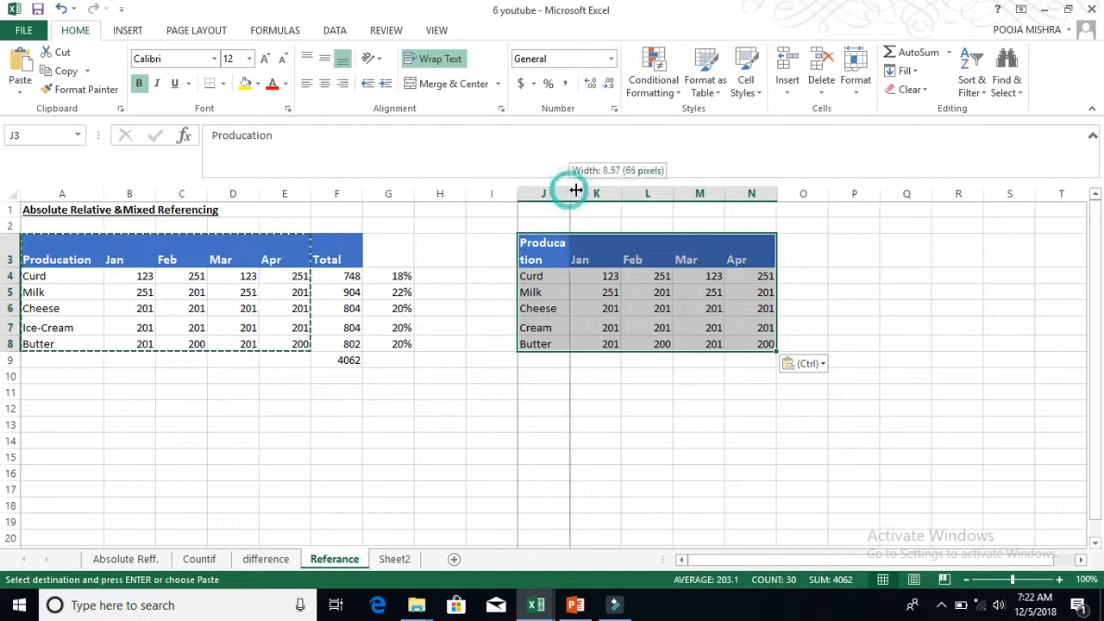
pyautogui.moveTo(575, 192); pyautogui.dragTo(582, 193)
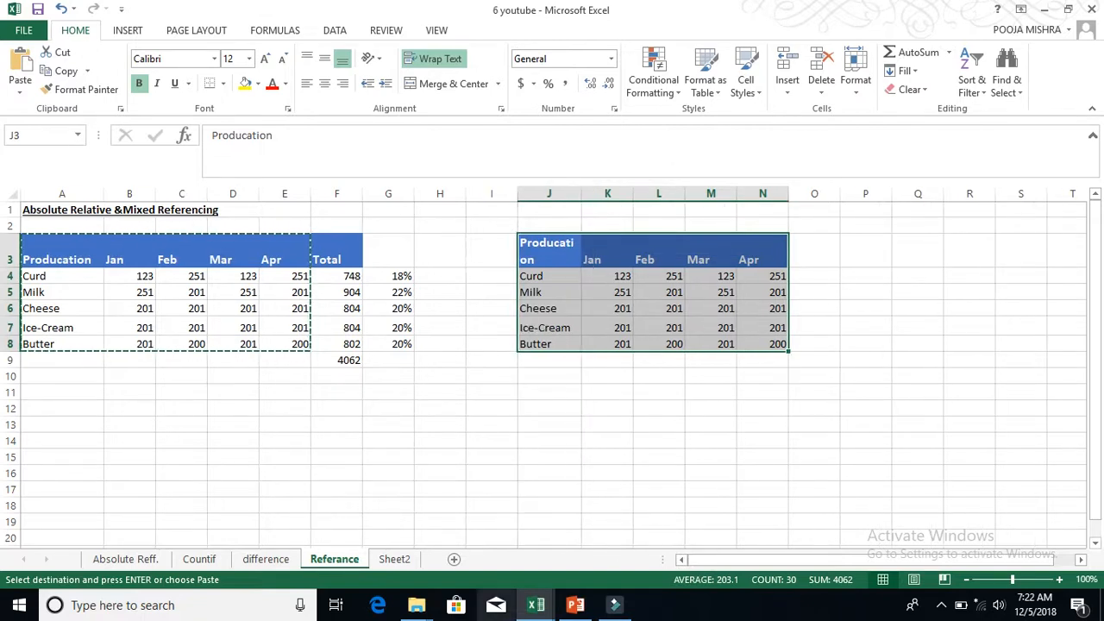
pyautogui.moveTo(610, 285)
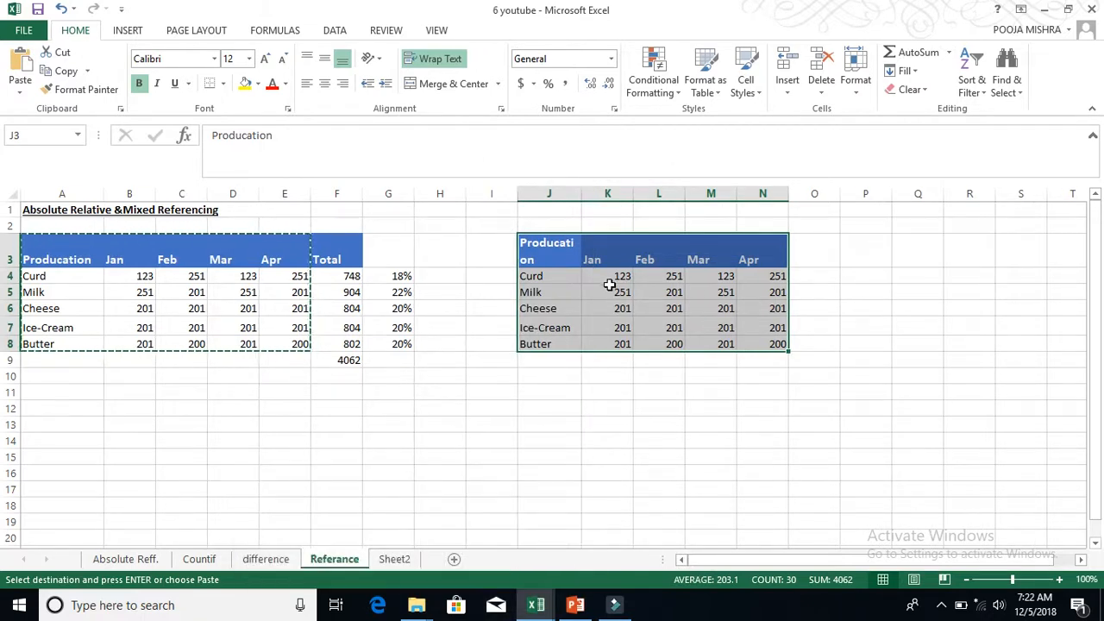
pyautogui.moveTo(622, 275); pyautogui.dragTo(777, 343)
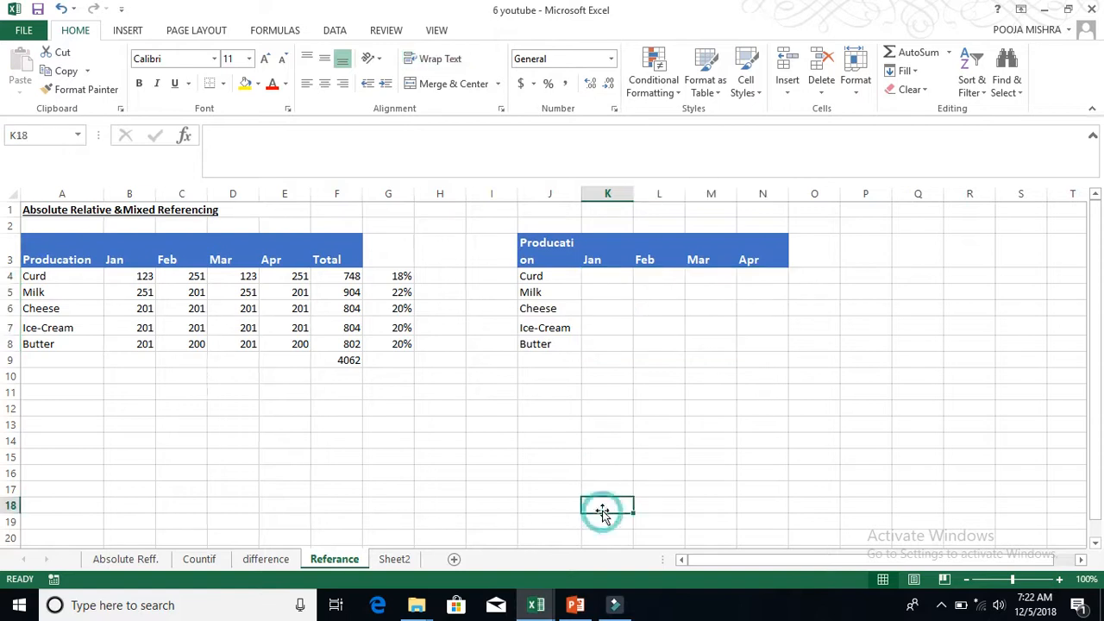
pyautogui.moveTo(603, 278)
pyautogui.write('=')
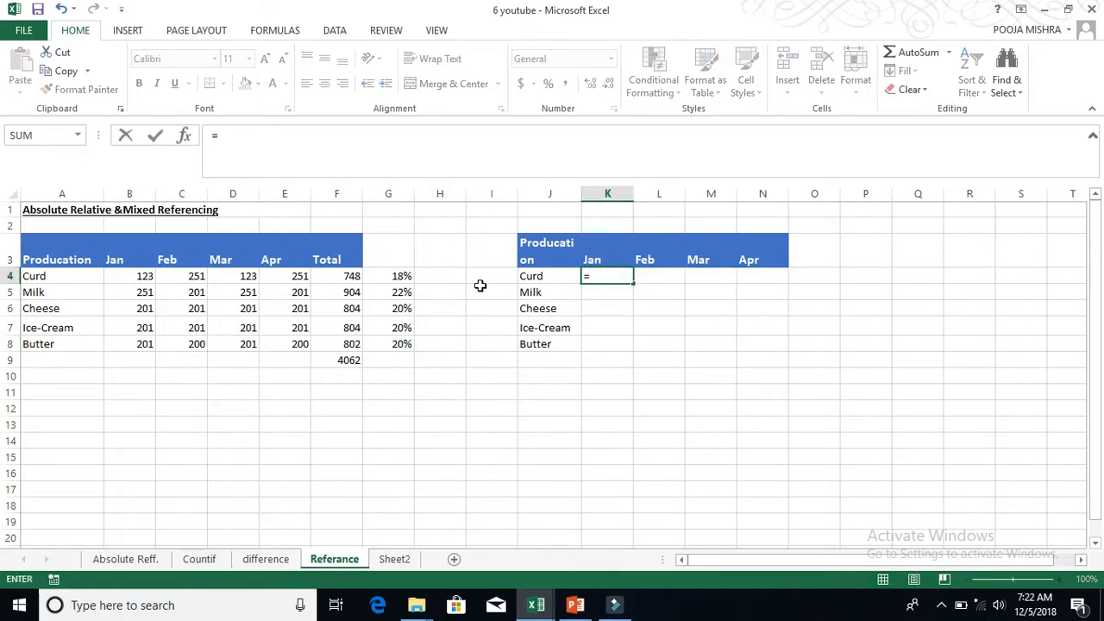
# Step: Enter =B4/F4 in K4 (16%) and copy it across to N4
pyautogui.click(130, 275)
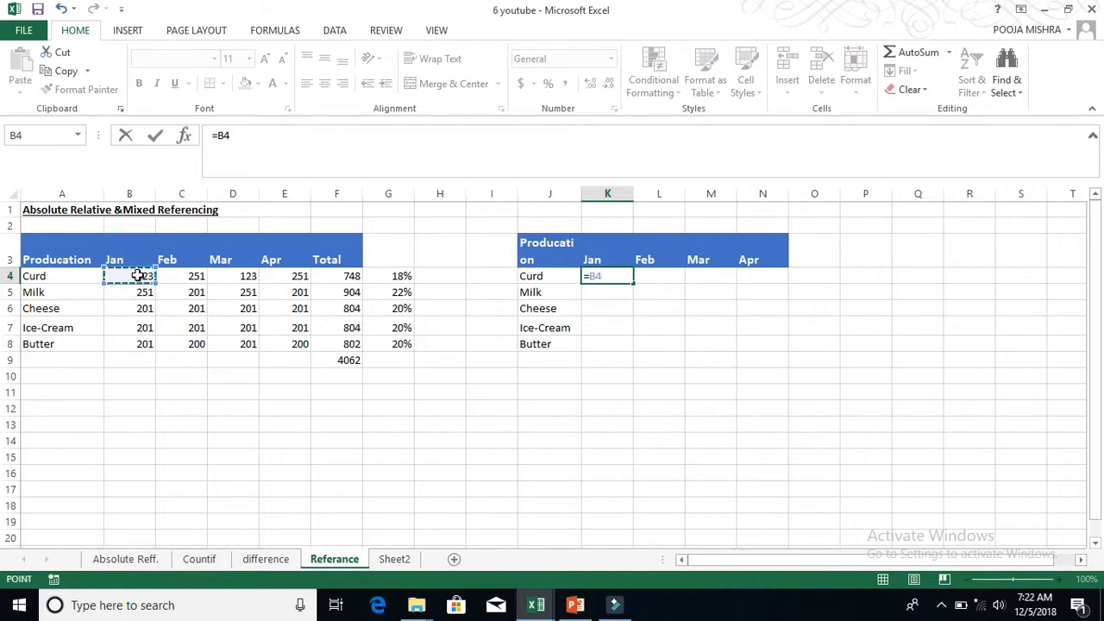
pyautogui.write('/')
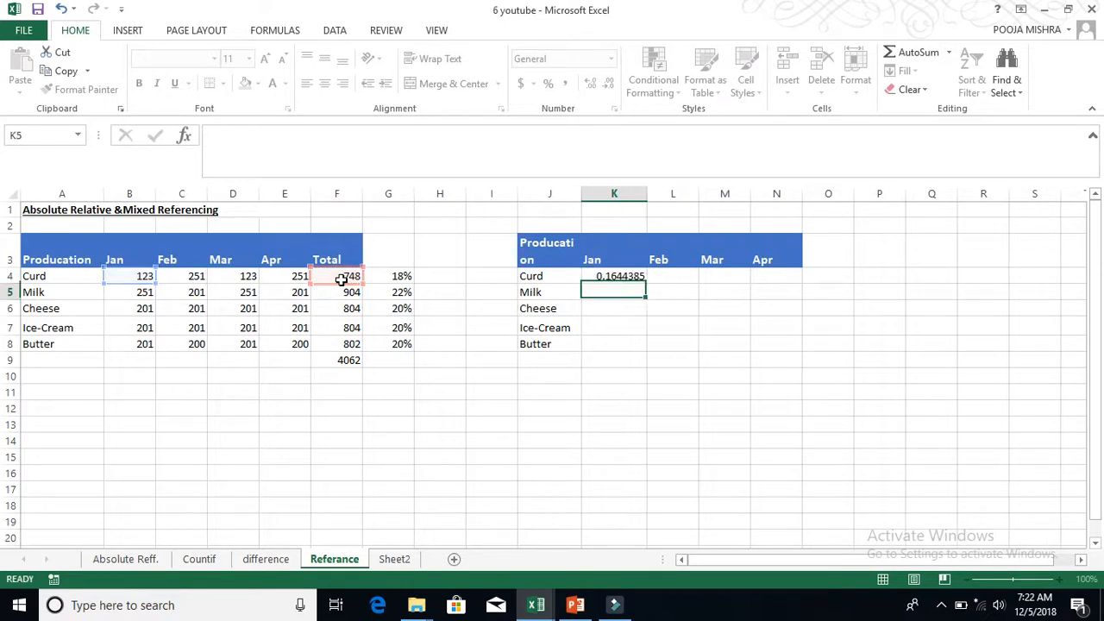
pyautogui.click(614, 276)
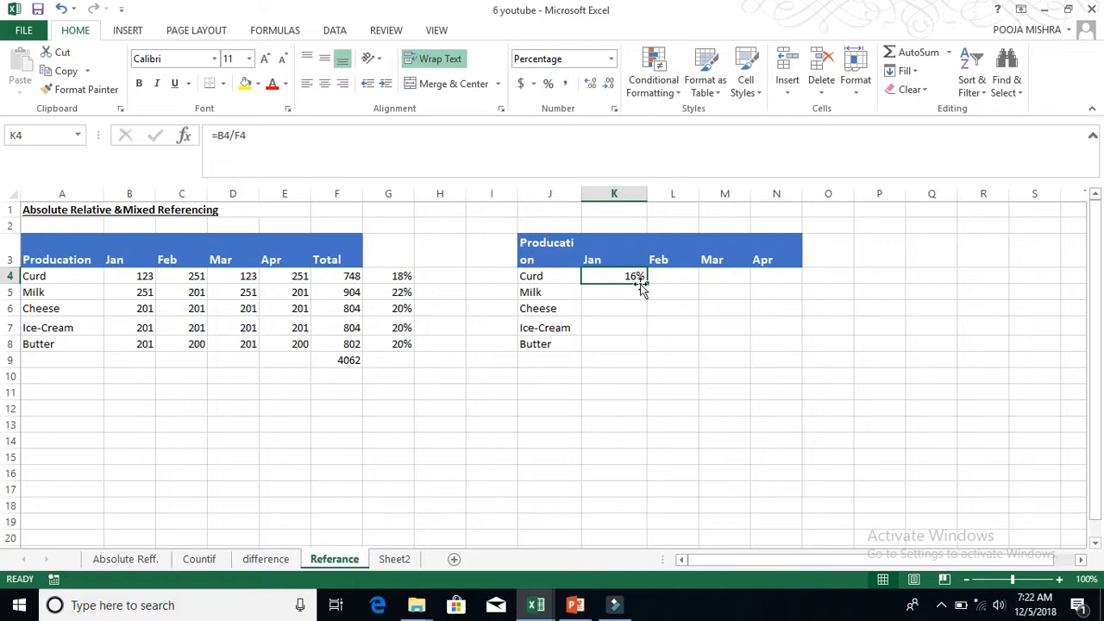
pyautogui.moveTo(638, 276); pyautogui.dragTo(763, 276)
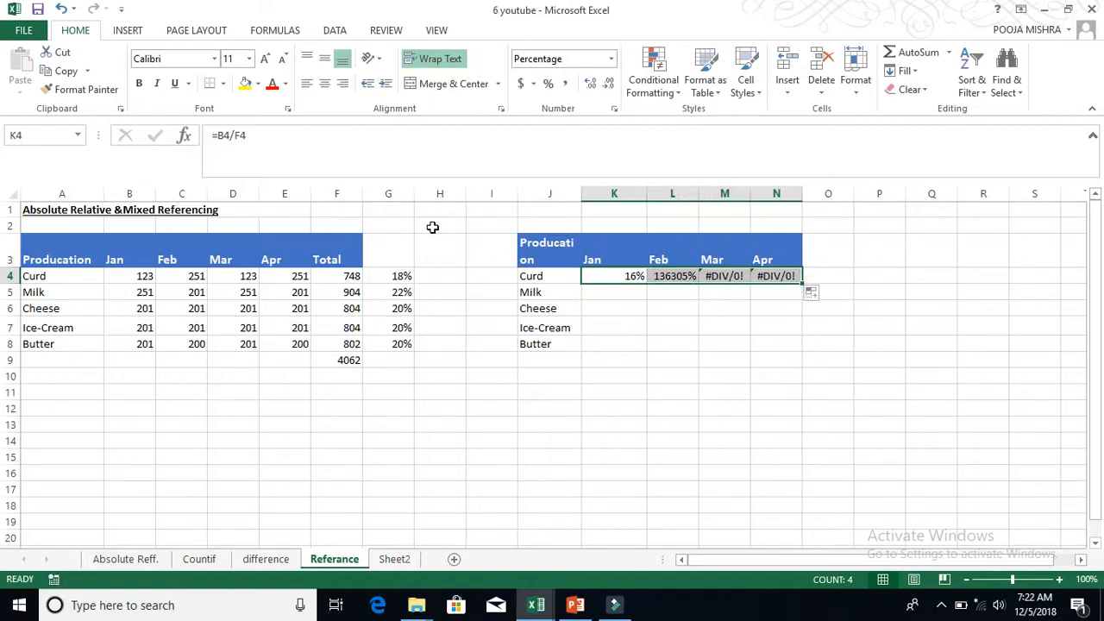
pyautogui.moveTo(237, 135)
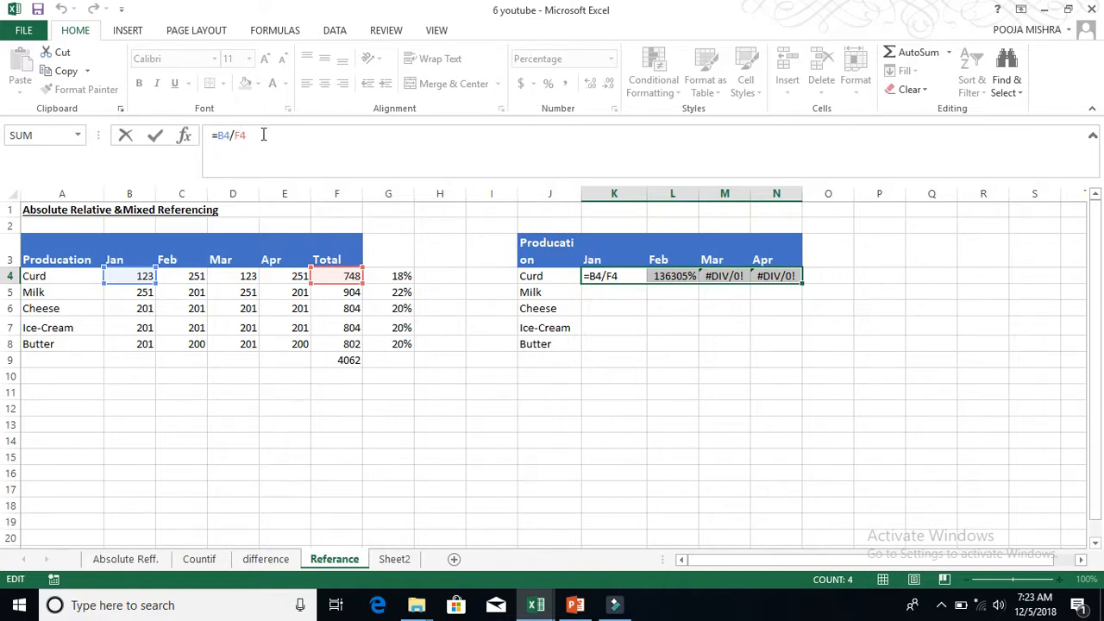
# Step: Lock the total column in K4's formula so it reads =B4/$F4
pyautogui.press('f4')
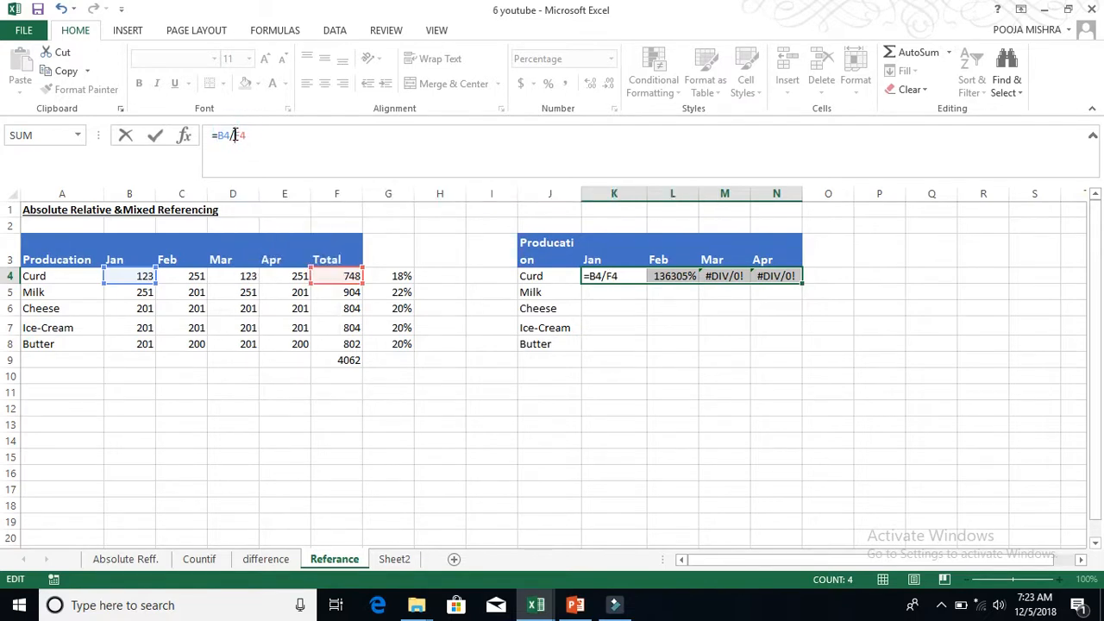
pyautogui.press('f4')
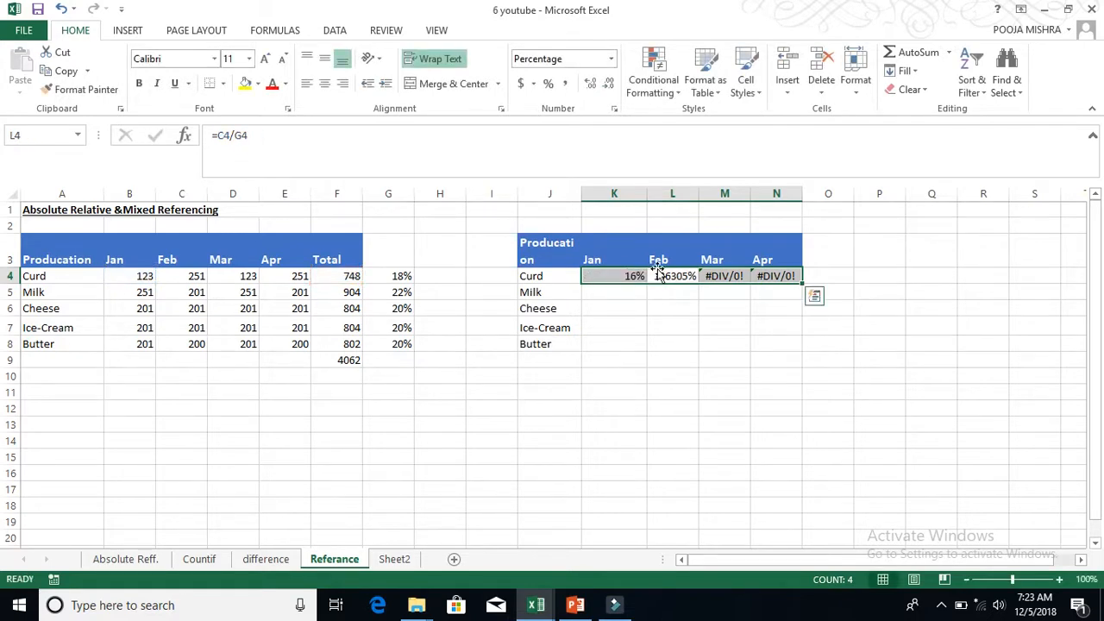
pyautogui.click(614, 275)
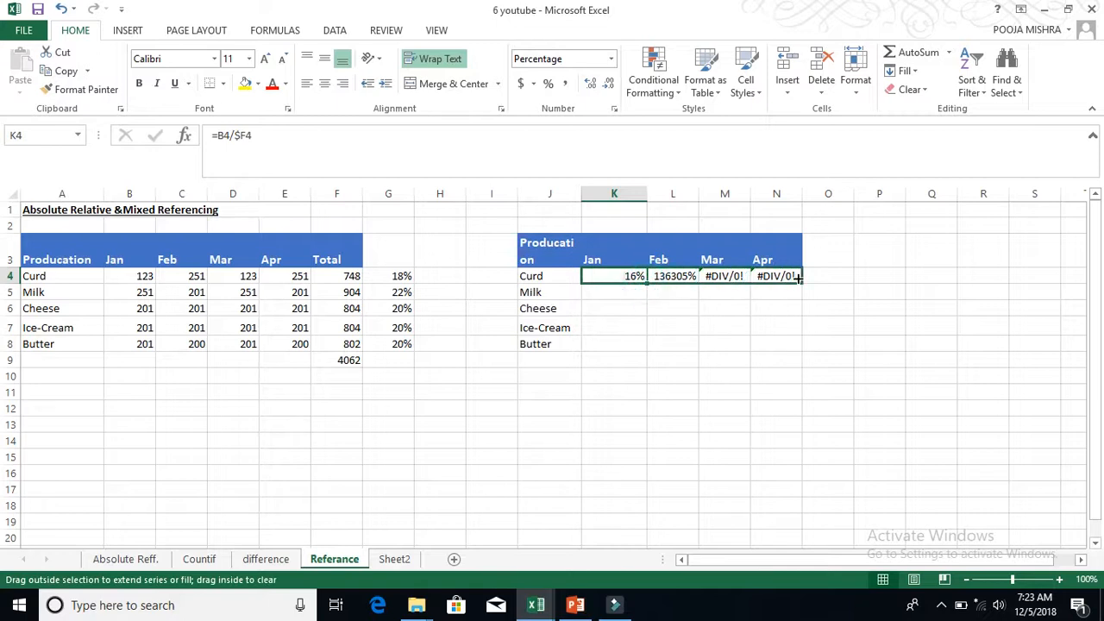
# Step: Fill K4's formula across to N4 and down to row 8, then check the N7 and K6 formulas
pyautogui.moveTo(614, 276); pyautogui.dragTo(777, 276)
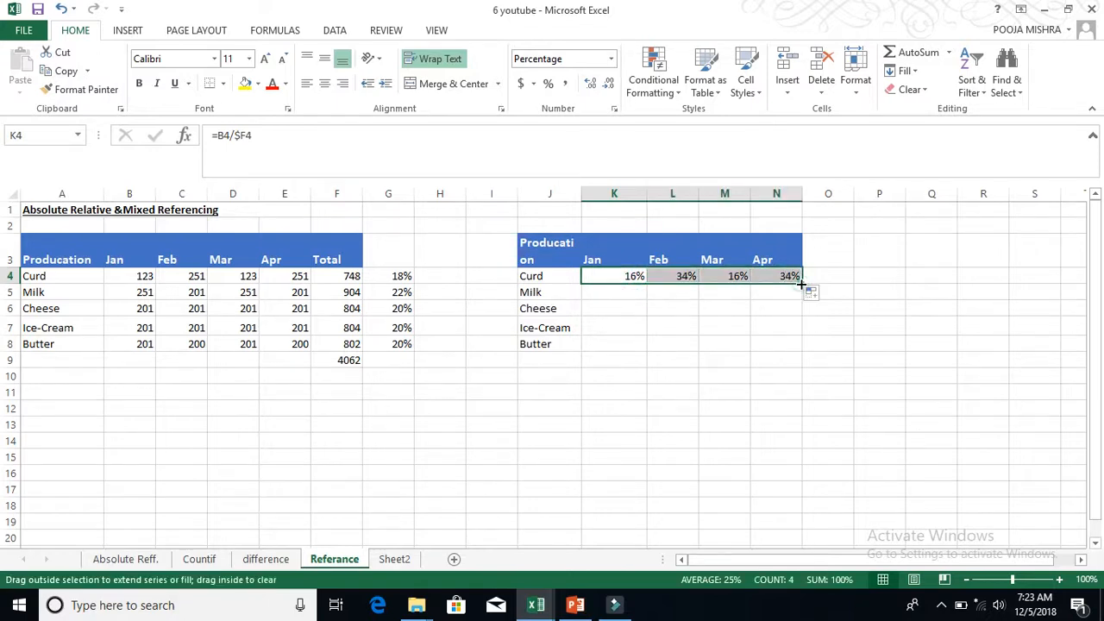
pyautogui.moveTo(801, 276); pyautogui.dragTo(800, 343)
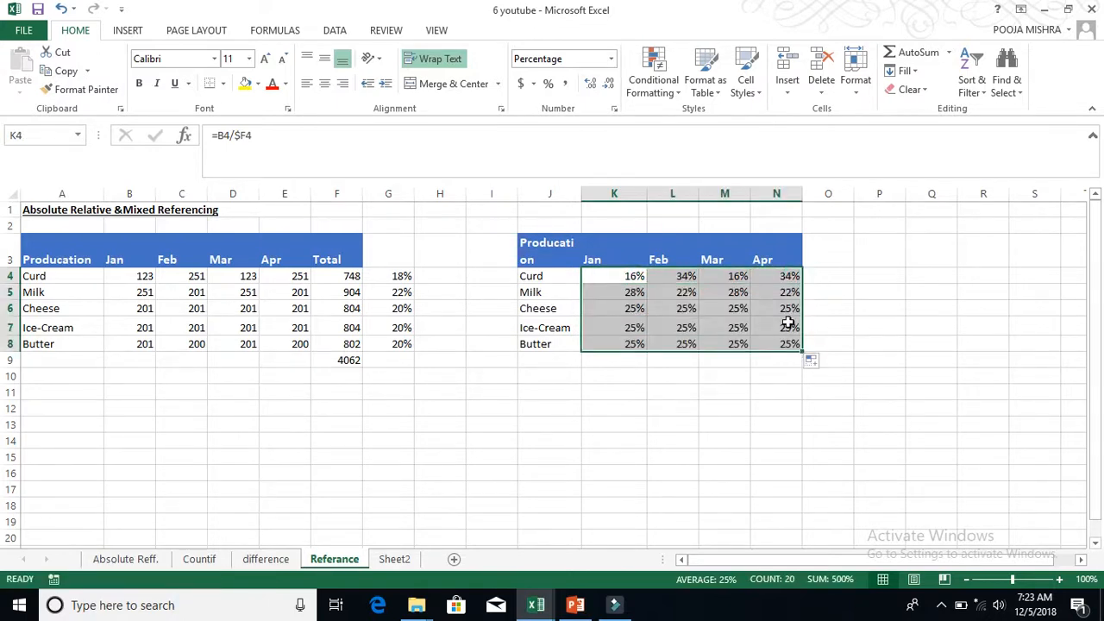
pyautogui.click(776, 327)
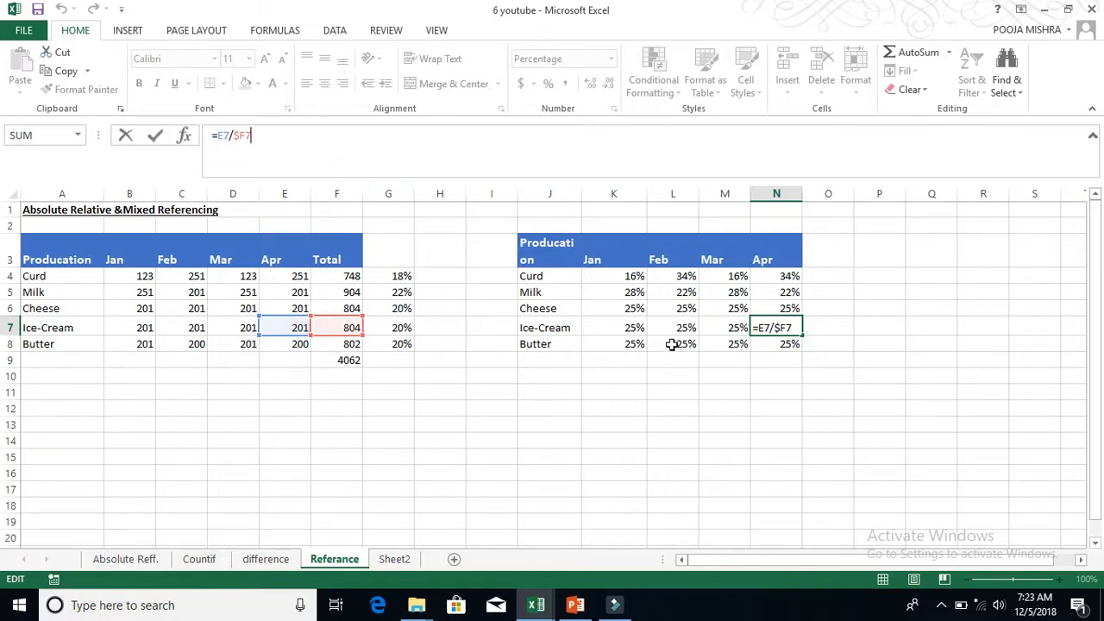
pyautogui.press('Return')
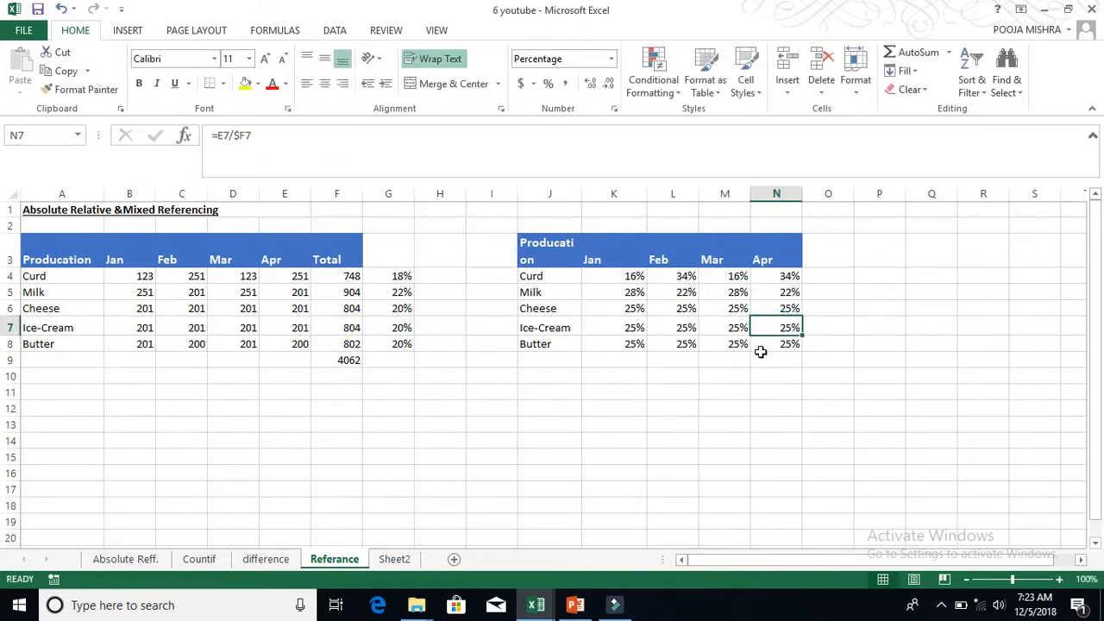
pyautogui.click(614, 308)
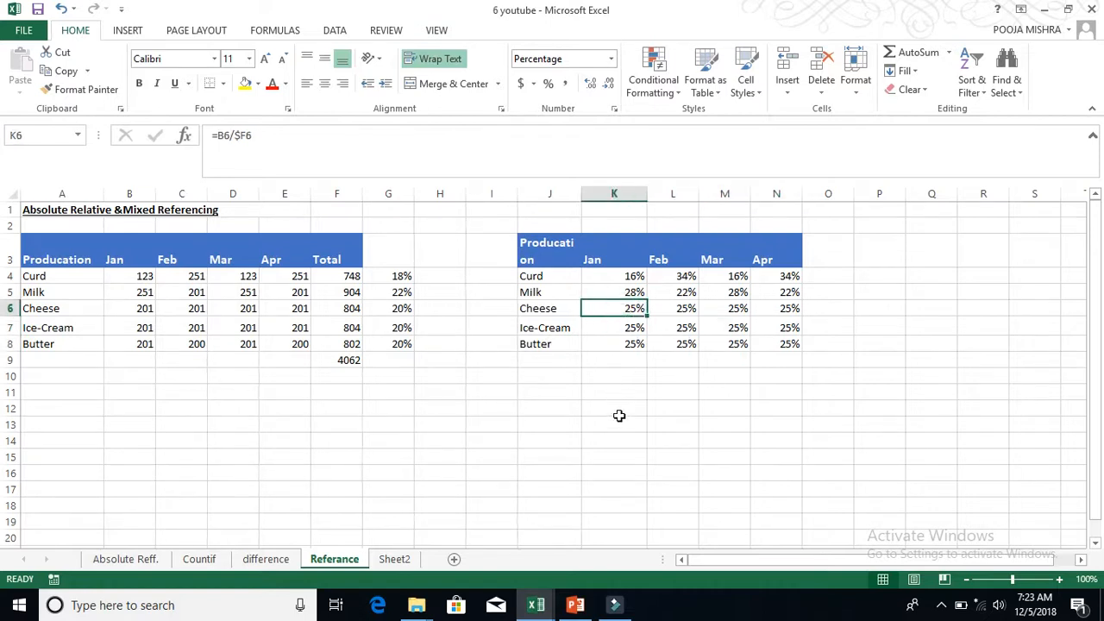
pyautogui.click(614, 423)
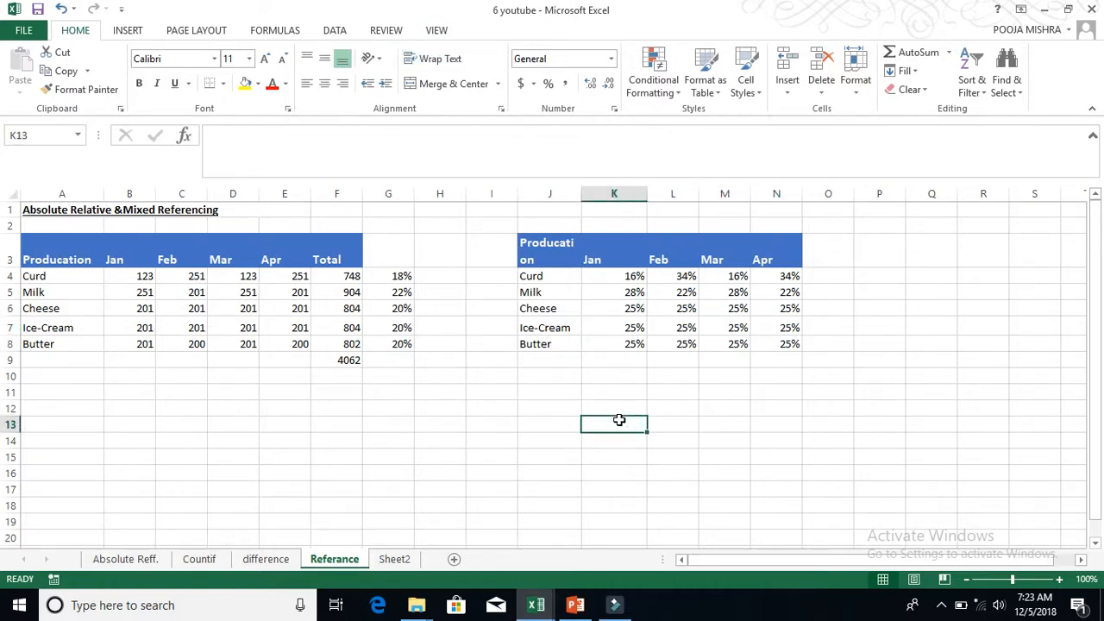